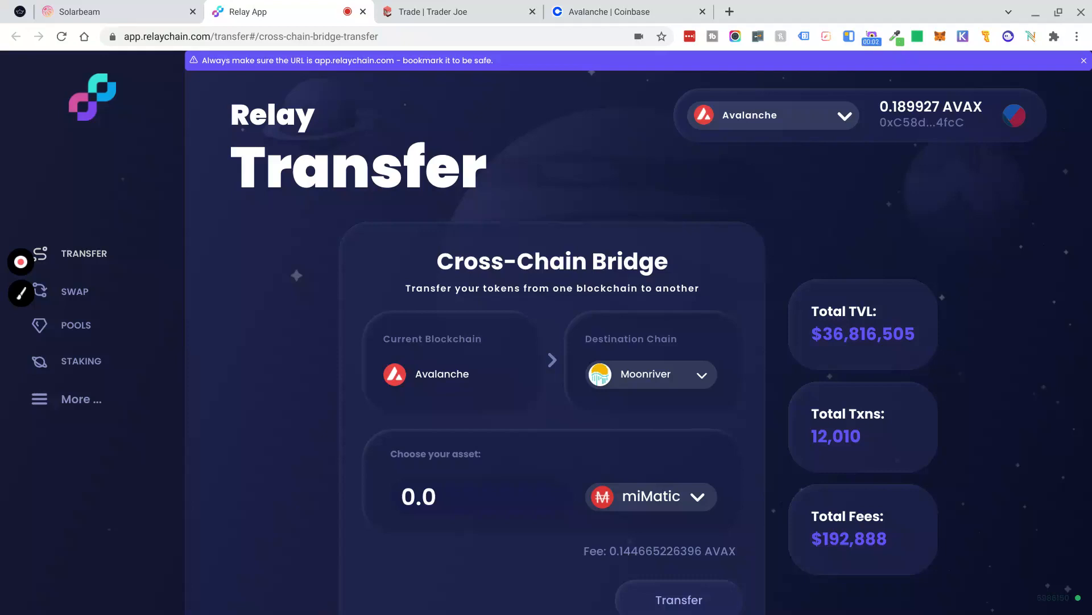
{"action": "mouse_move", "coordinate": [480, 408]}
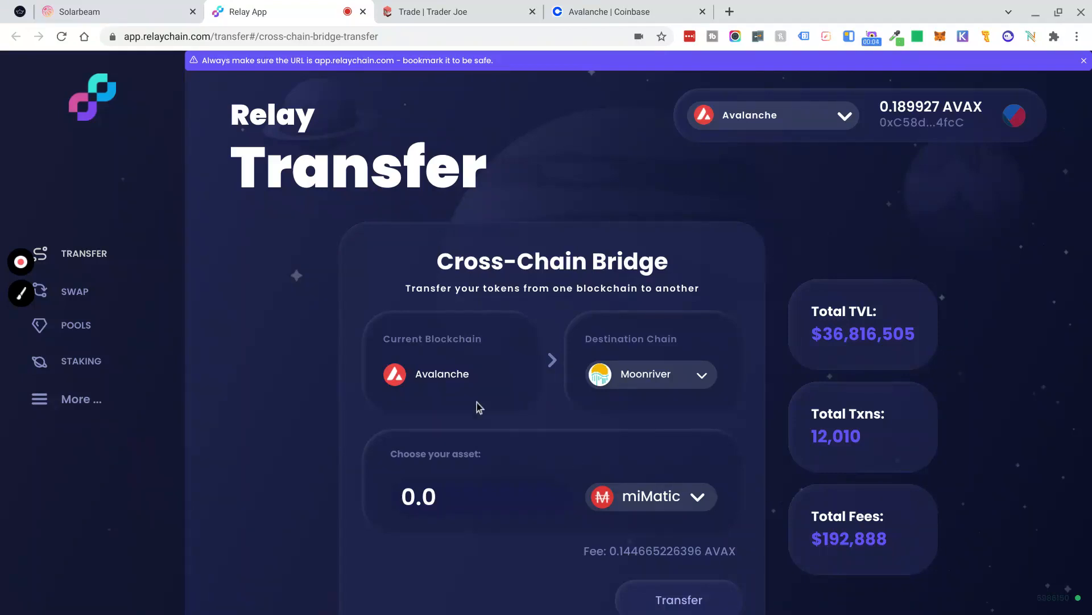
{"action": "mouse_move", "coordinate": [632, 386]}
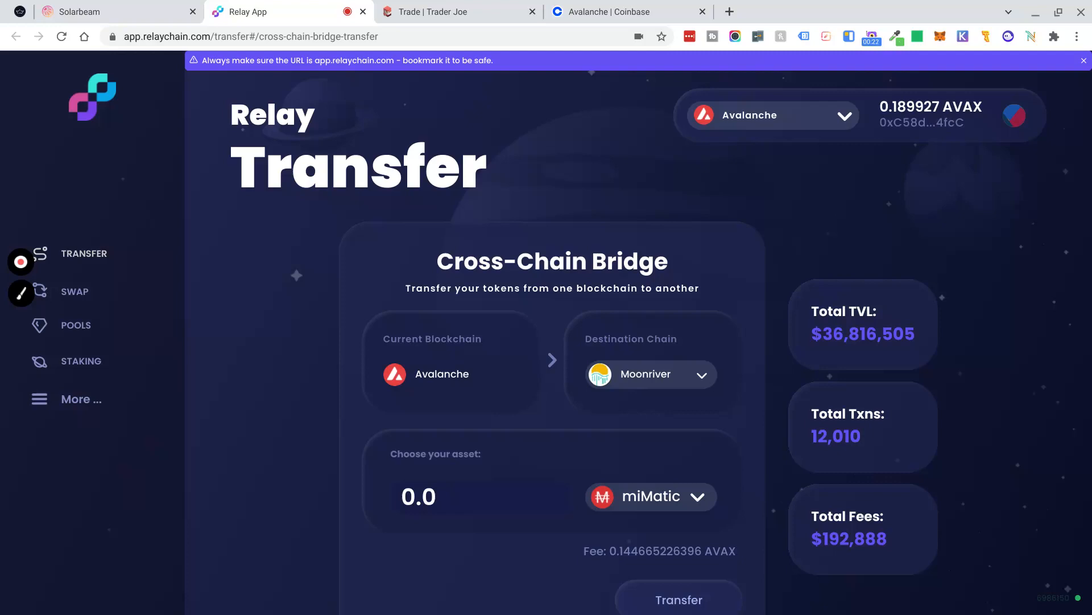
{"action": "mouse_move", "coordinate": [786, 151]}
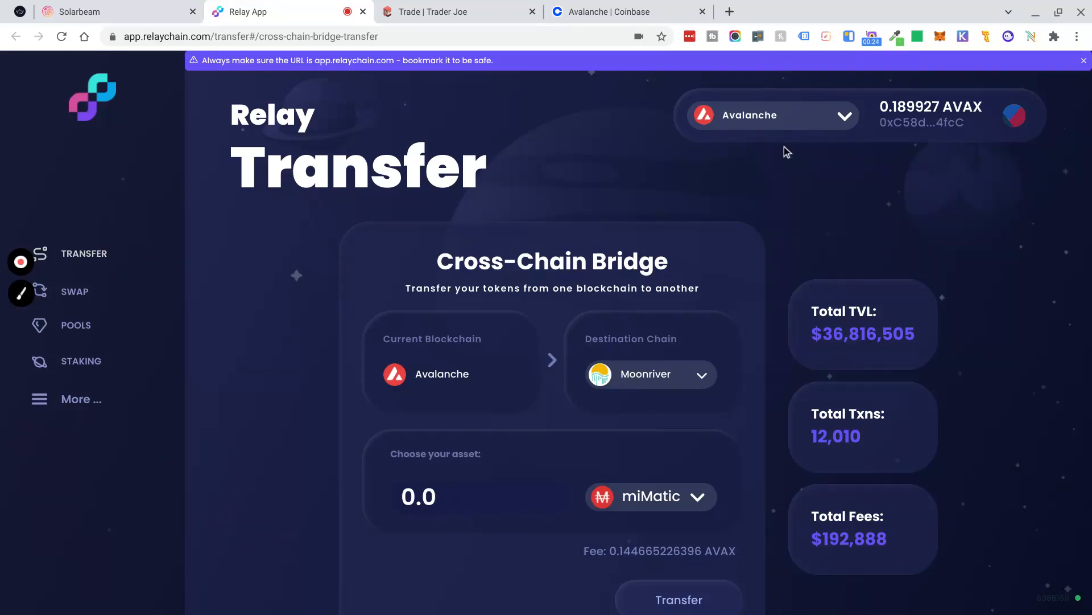
{"action": "mouse_move", "coordinate": [796, 237]}
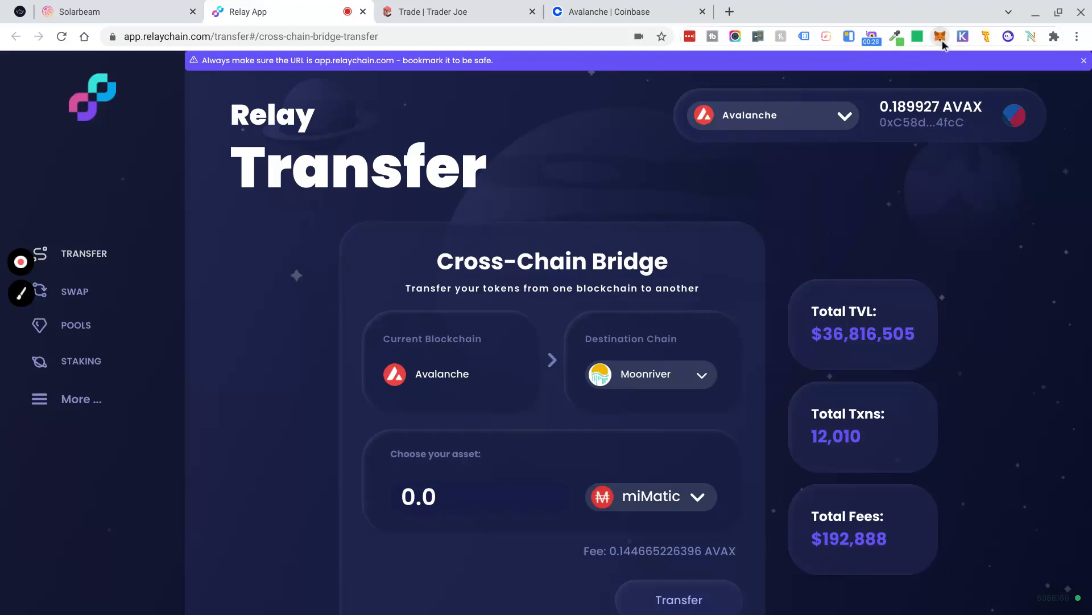
Review the Coinbase Avalanche wallet showing 0.18815509 AVAX and recent buys and sends.
{"action": "left_click", "coordinate": [945, 36]}
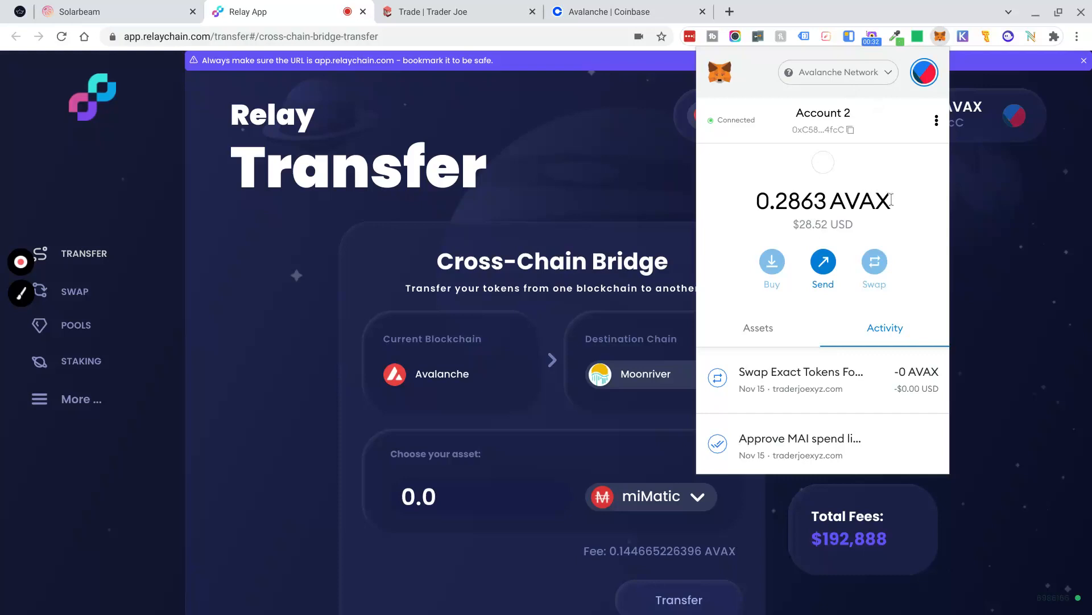
{"action": "mouse_move", "coordinate": [769, 82]}
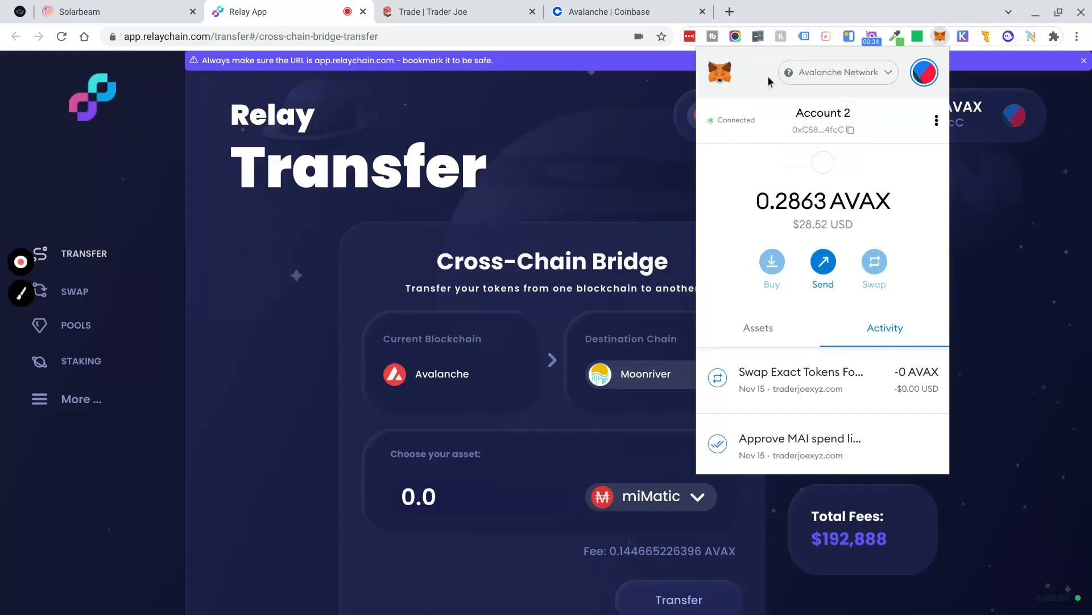
{"action": "mouse_move", "coordinate": [800, 100]}
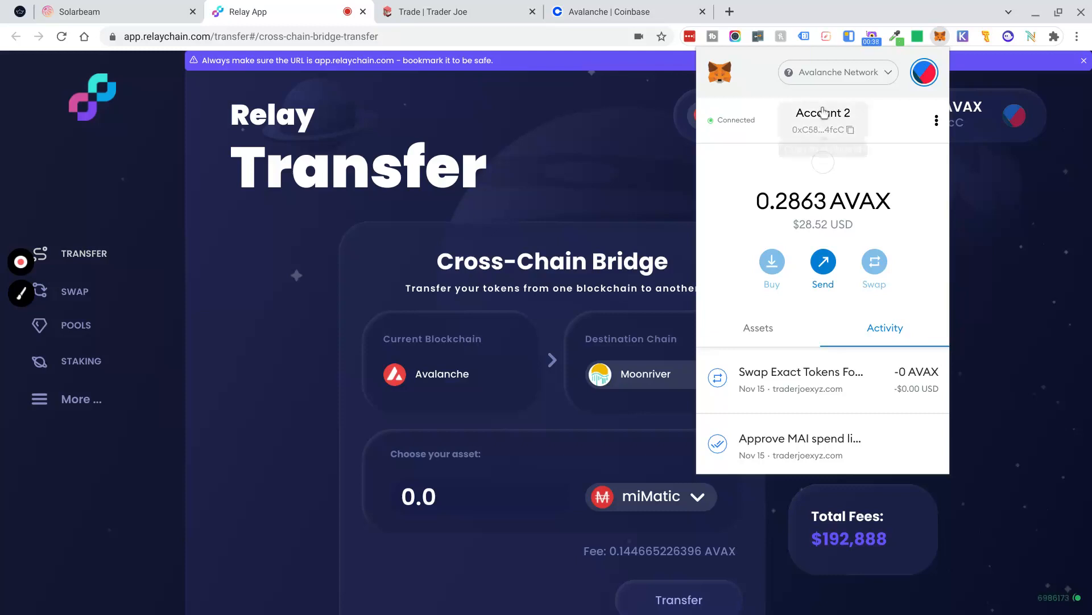
{"action": "mouse_move", "coordinate": [823, 130]}
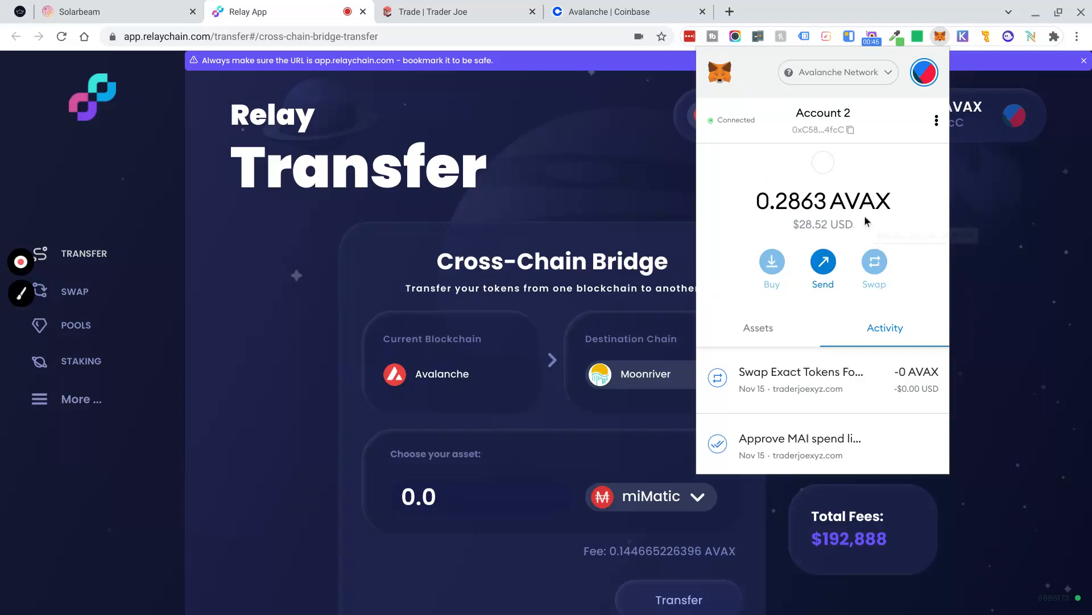
{"action": "mouse_move", "coordinate": [843, 206]}
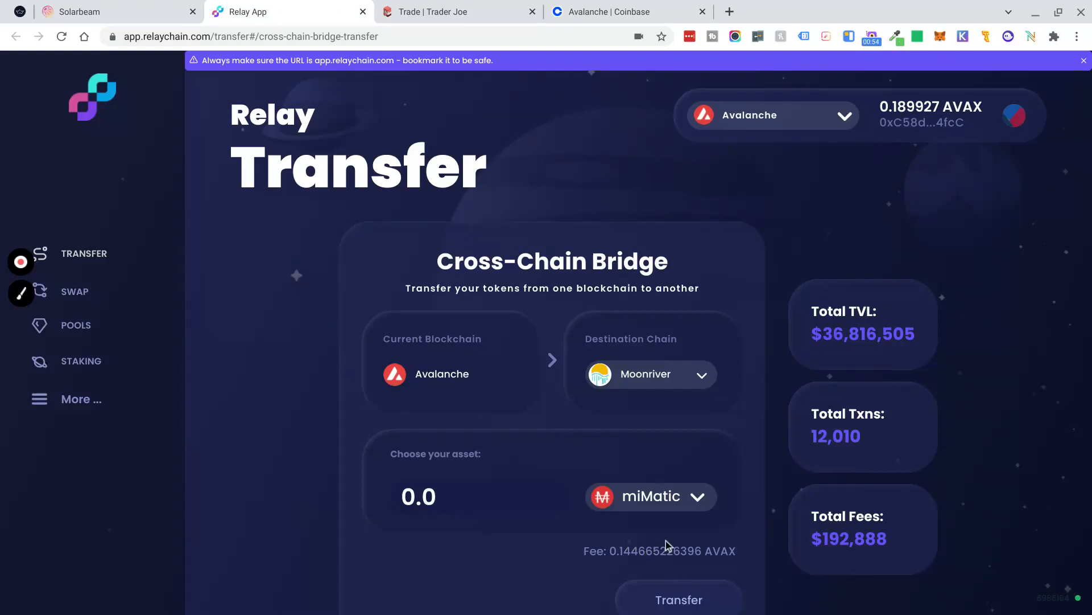
{"action": "mouse_move", "coordinate": [342, 243]}
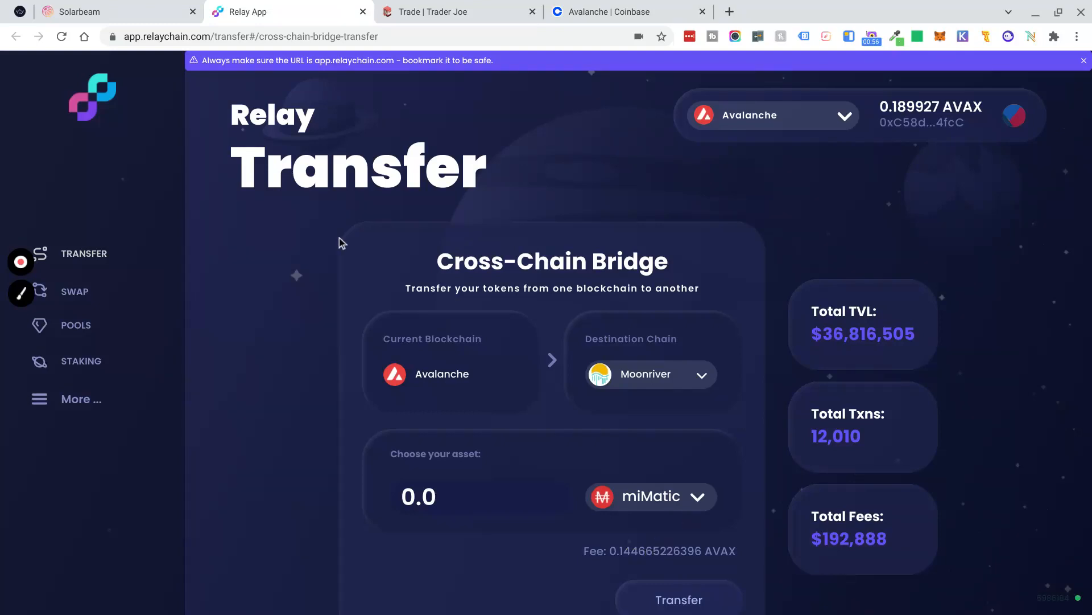
{"action": "mouse_move", "coordinate": [394, 130]}
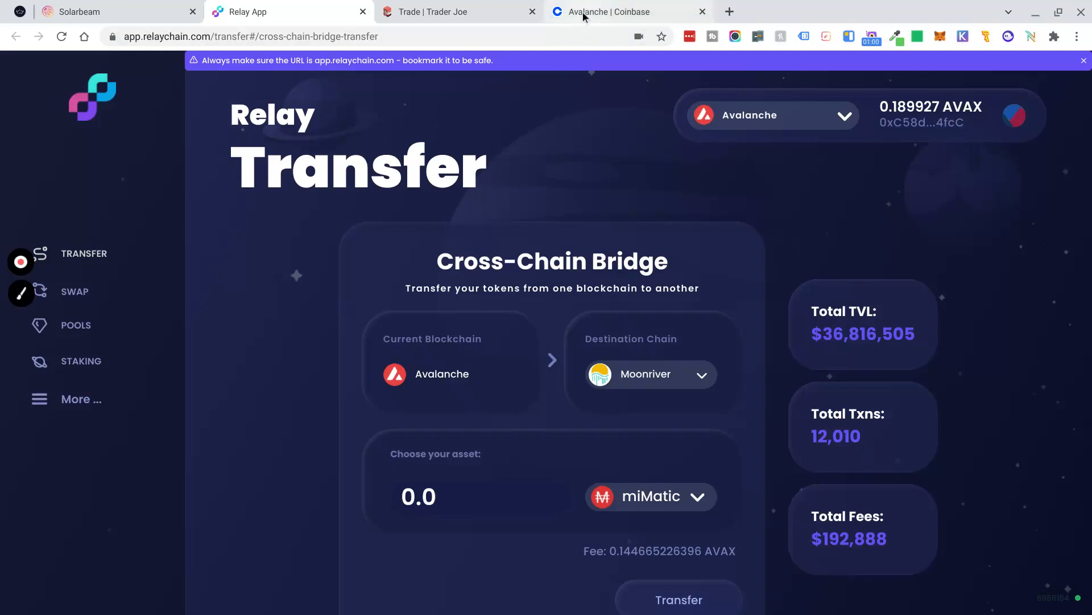
{"action": "left_click", "coordinate": [619, 11]}
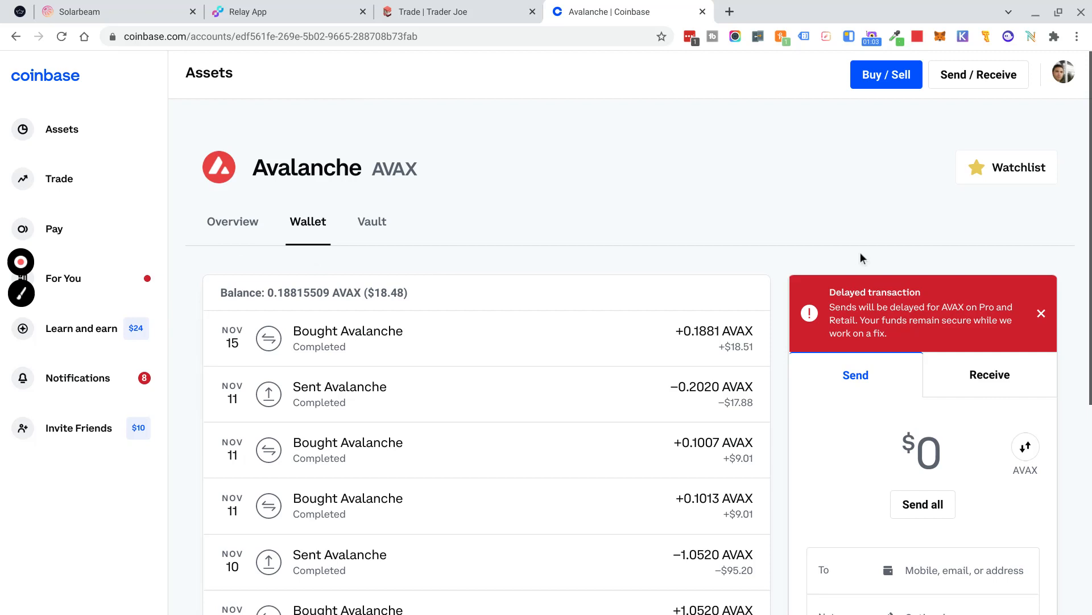
{"action": "scroll", "scroll_direction": "down", "scroll_amount": 3}
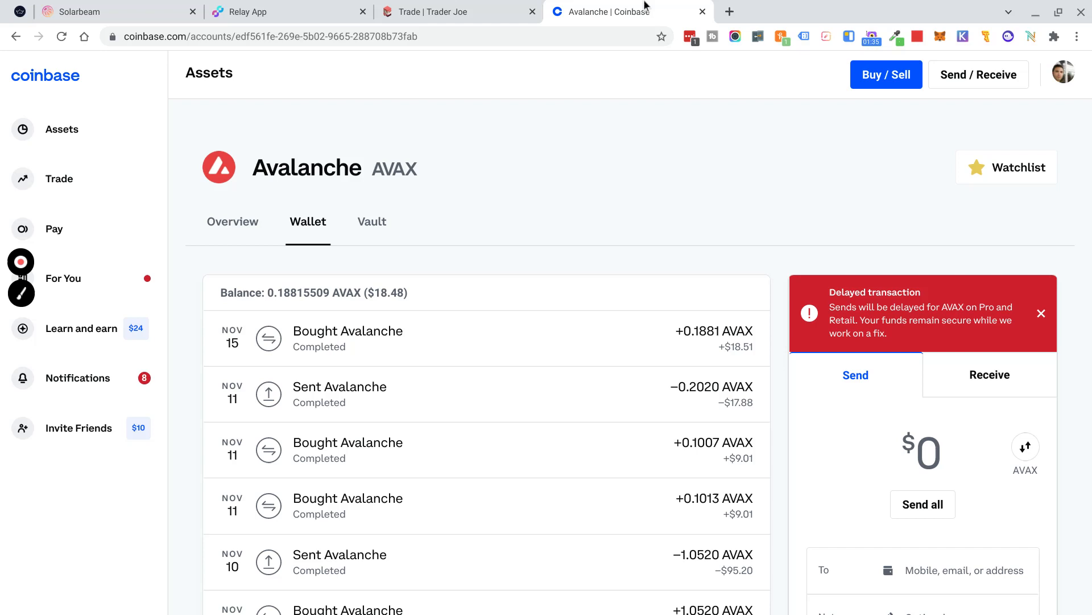
Switch to Trader Joe's MAI/AVAX trade page and check the wallet balance.
{"action": "left_click", "coordinate": [457, 12]}
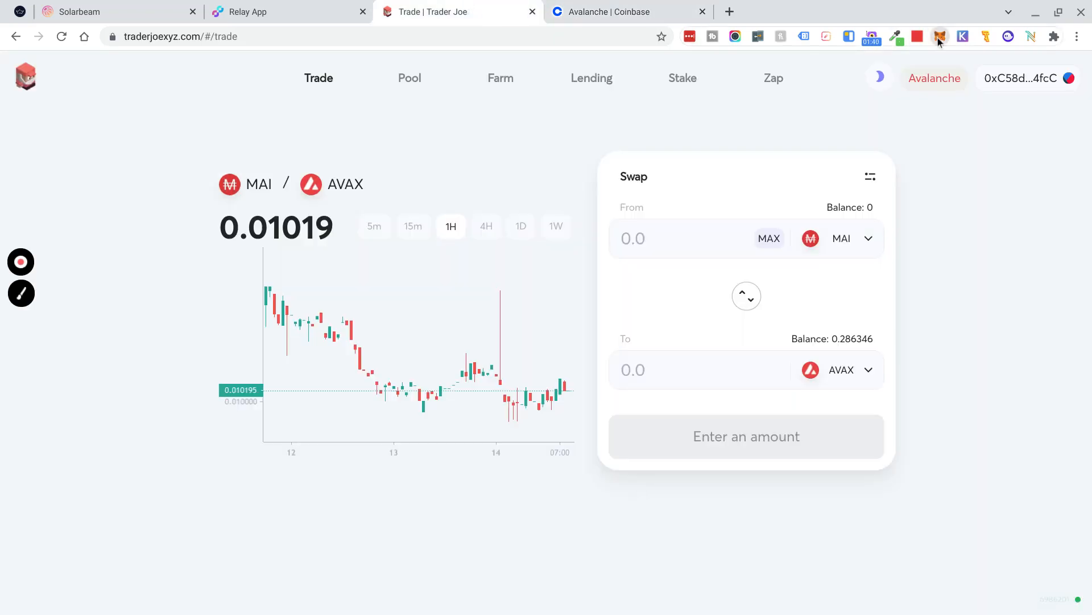
{"action": "left_click", "coordinate": [940, 36]}
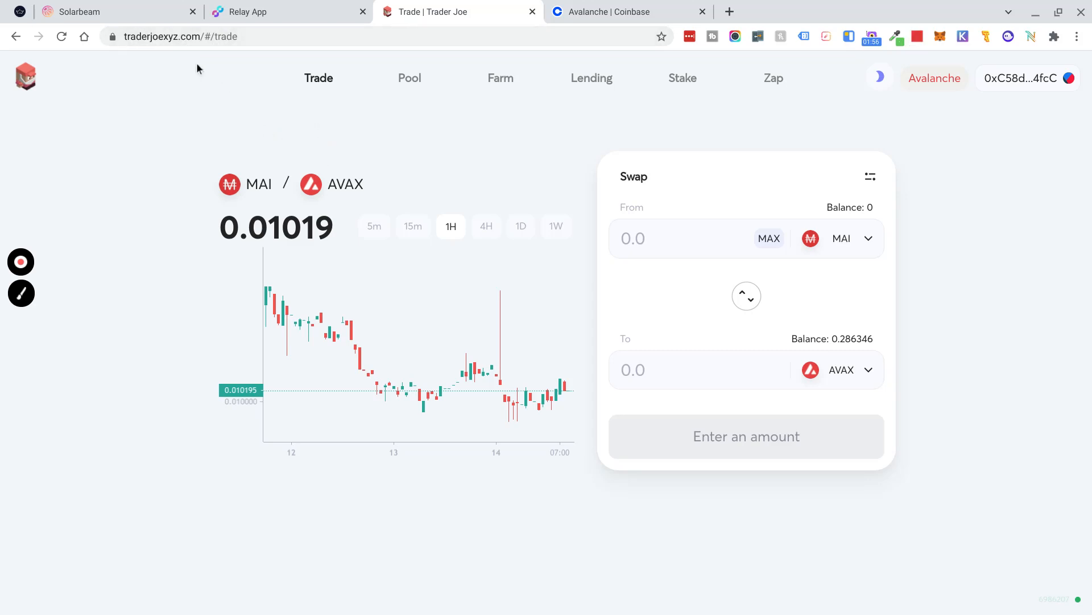
{"action": "mouse_move", "coordinate": [275, 92]}
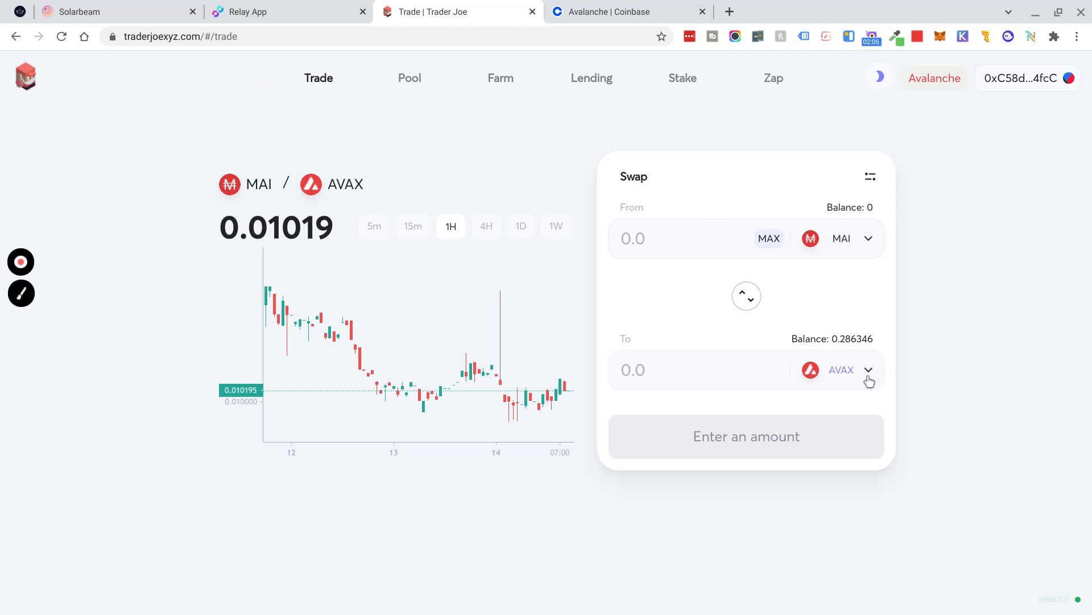
Choose WAVAX as the To token and enter 0.10 AVAX to wrap.
{"action": "left_click", "coordinate": [746, 296]}
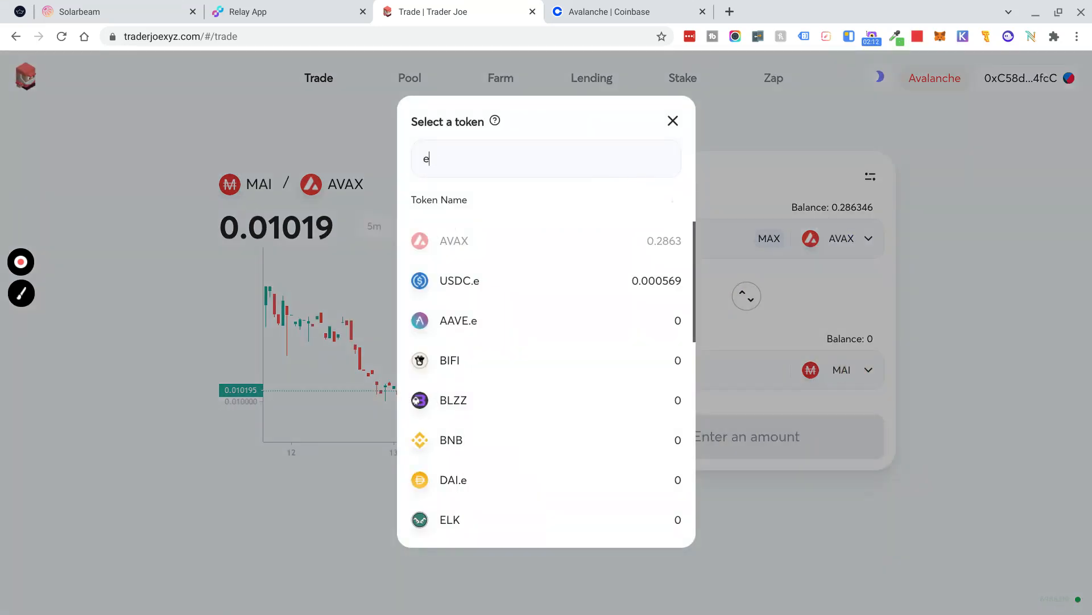
{"action": "type", "text": "wa"}
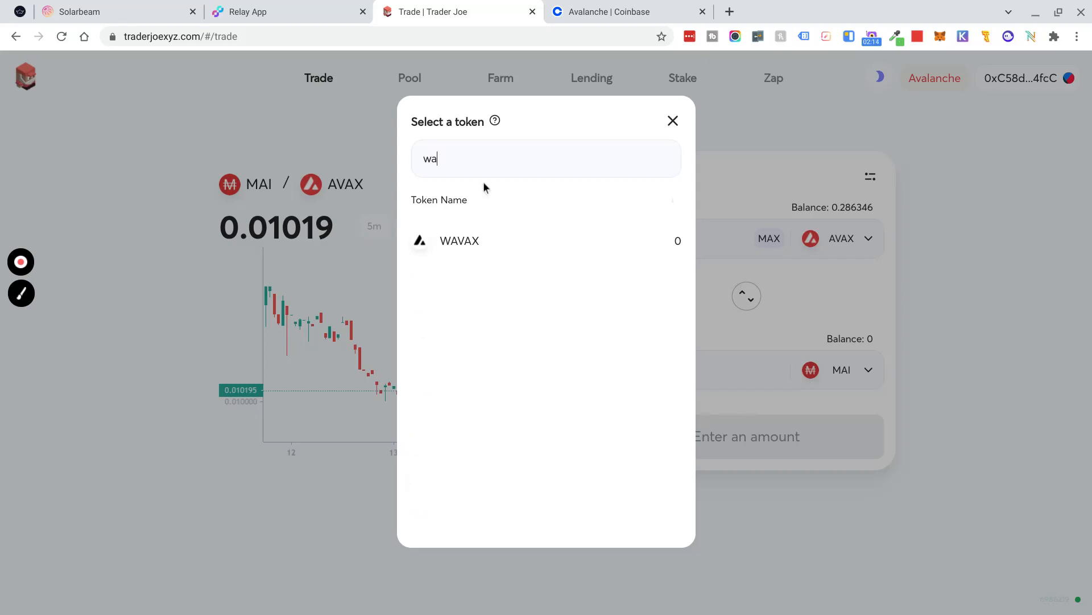
{"action": "left_click", "coordinate": [460, 240]}
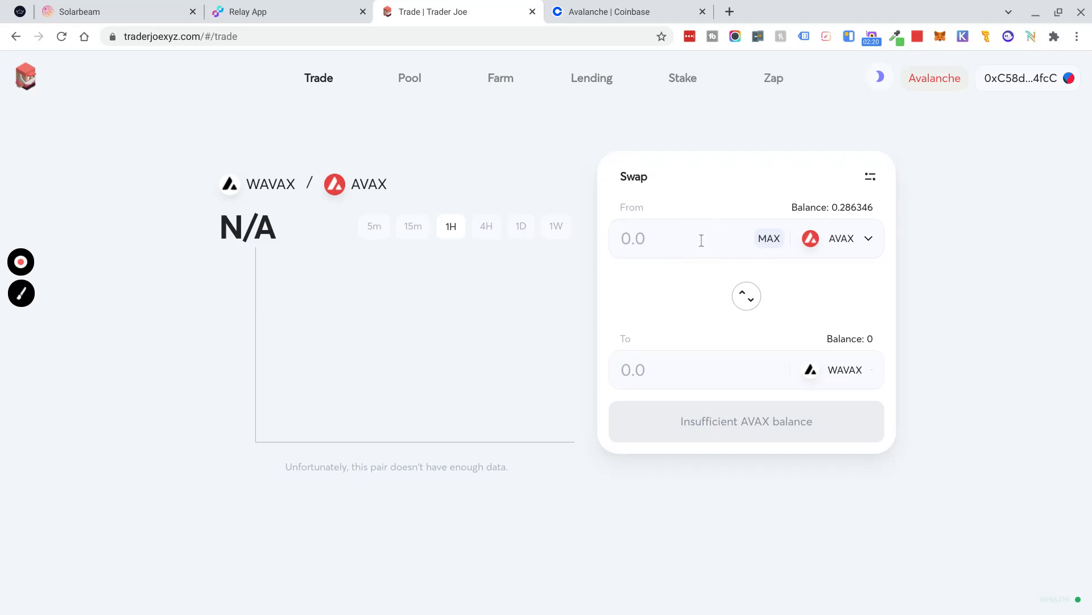
{"action": "type", "text": ".1"}
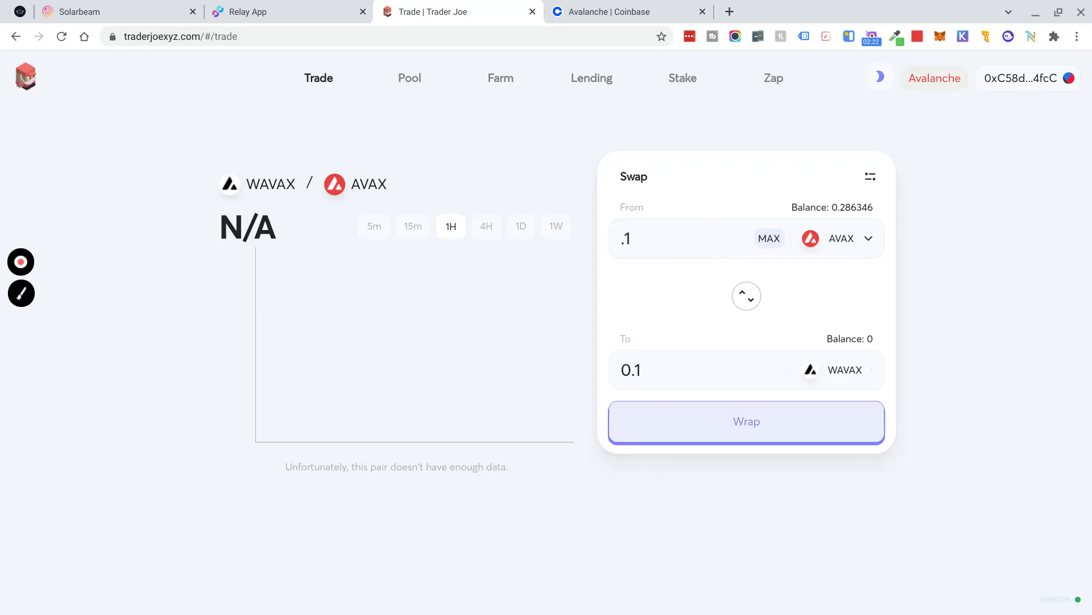
{"action": "type", "text": "0"}
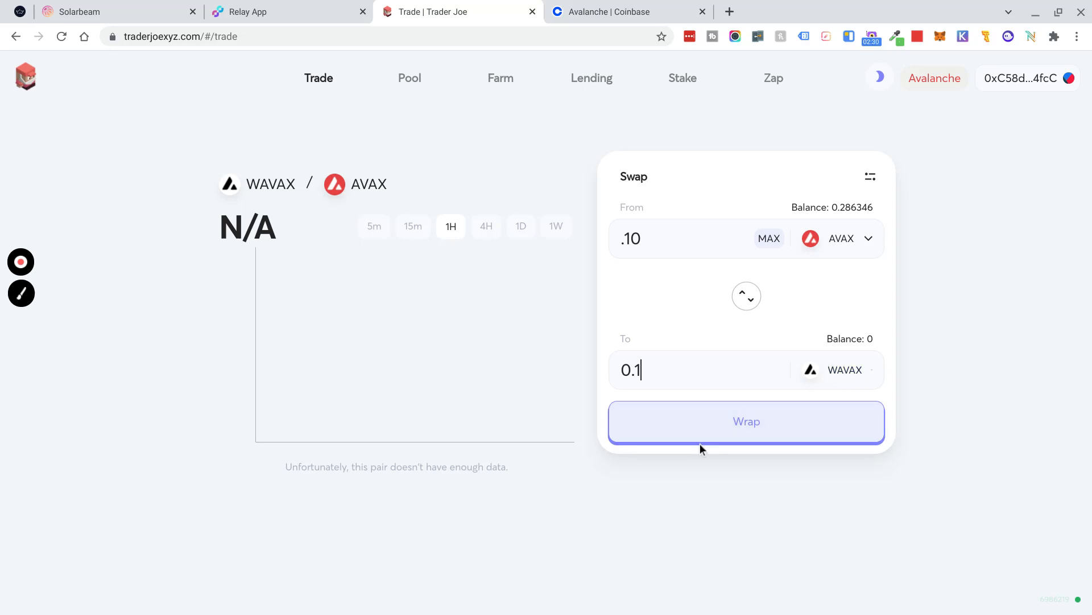
Wrap 0.1 AVAX into WAVAX and confirm the transaction in MetaMask.
{"action": "left_click", "coordinate": [746, 421]}
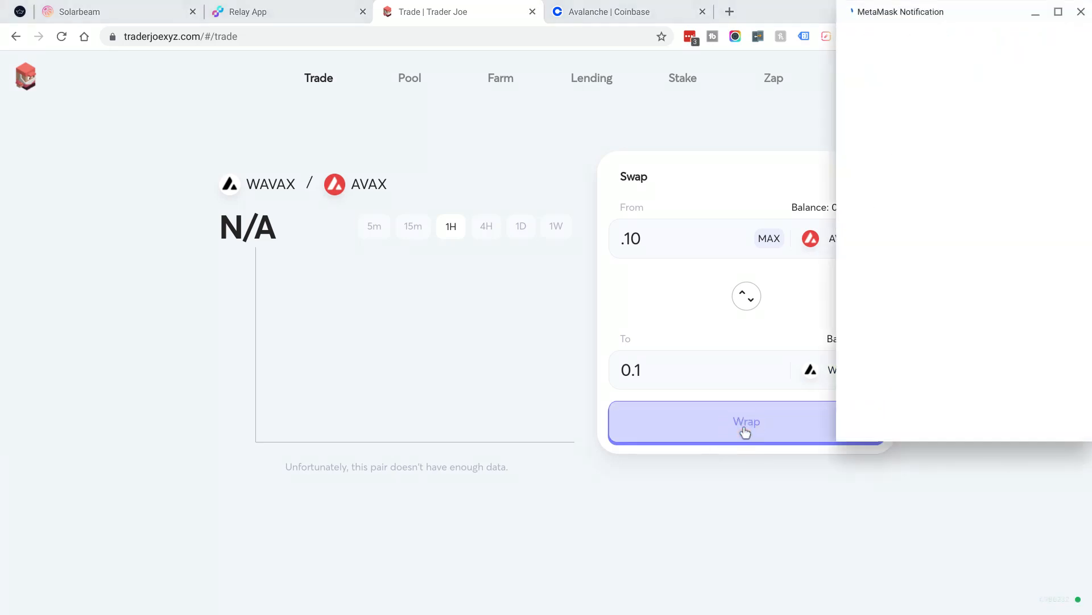
{"action": "left_click", "coordinate": [746, 421]}
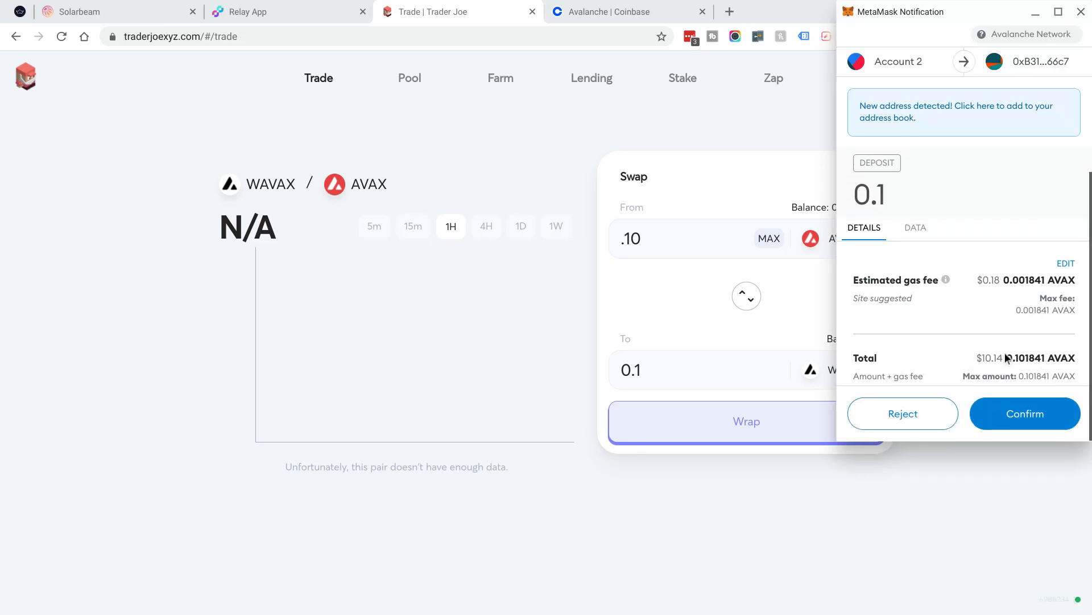
{"action": "left_click", "coordinate": [1025, 413]}
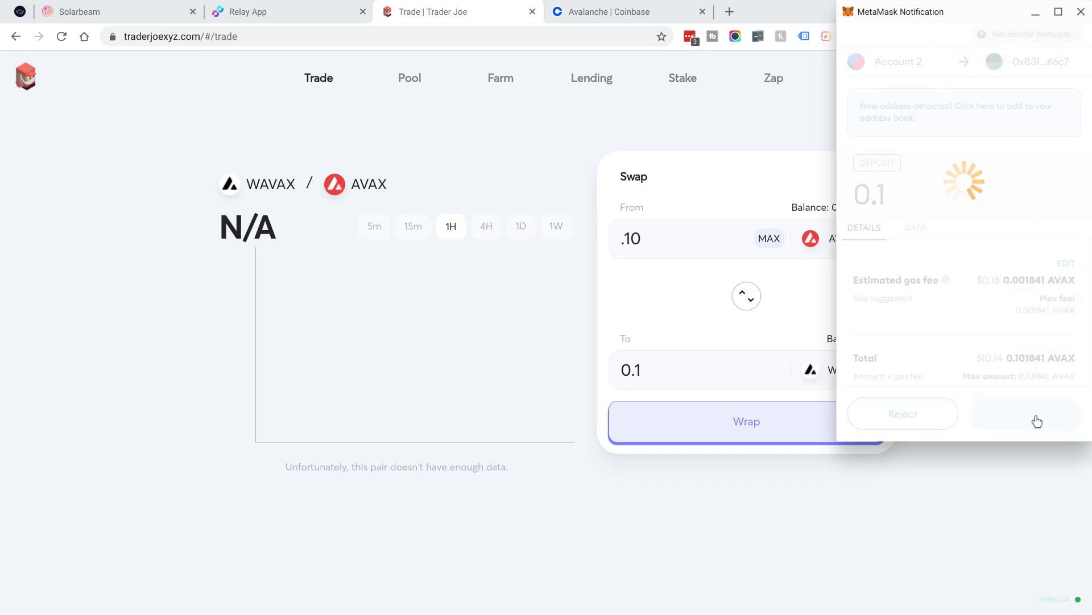
{"action": "left_click", "coordinate": [1024, 413]}
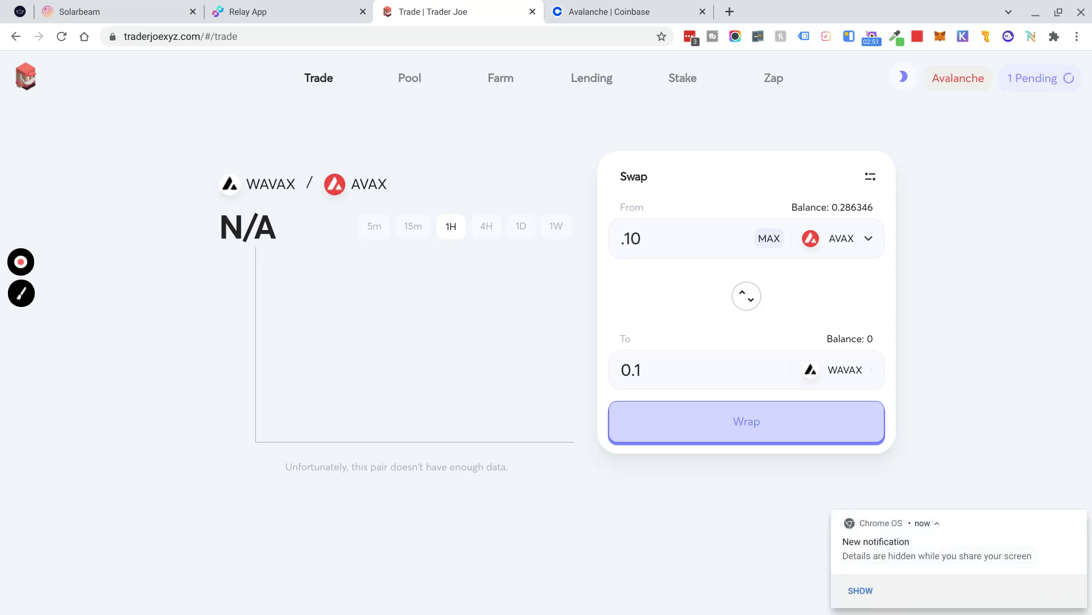
{"action": "left_click", "coordinate": [746, 421]}
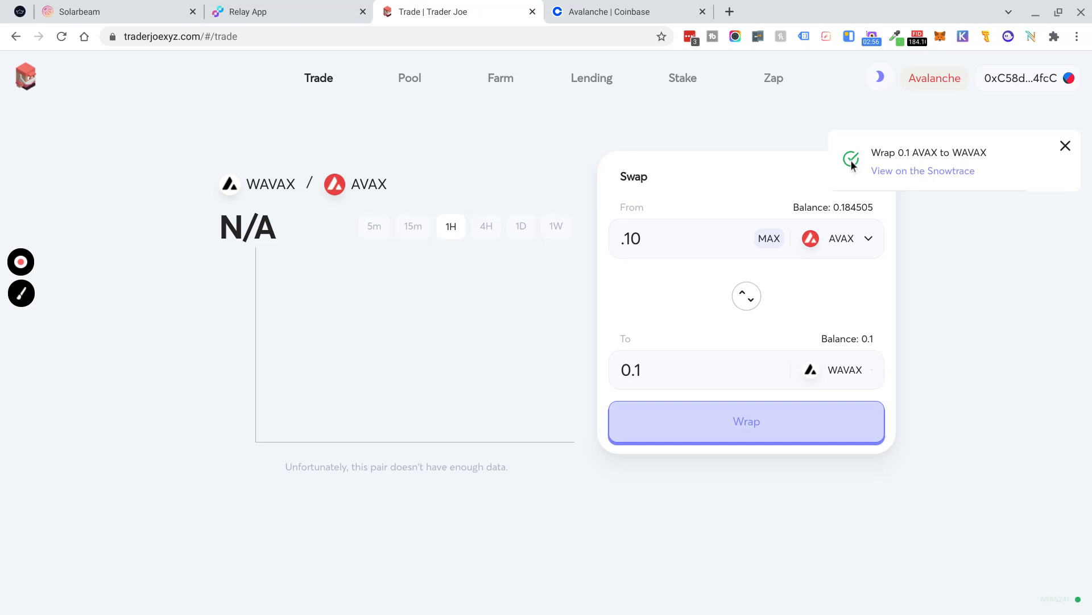
{"action": "mouse_move", "coordinate": [989, 159]}
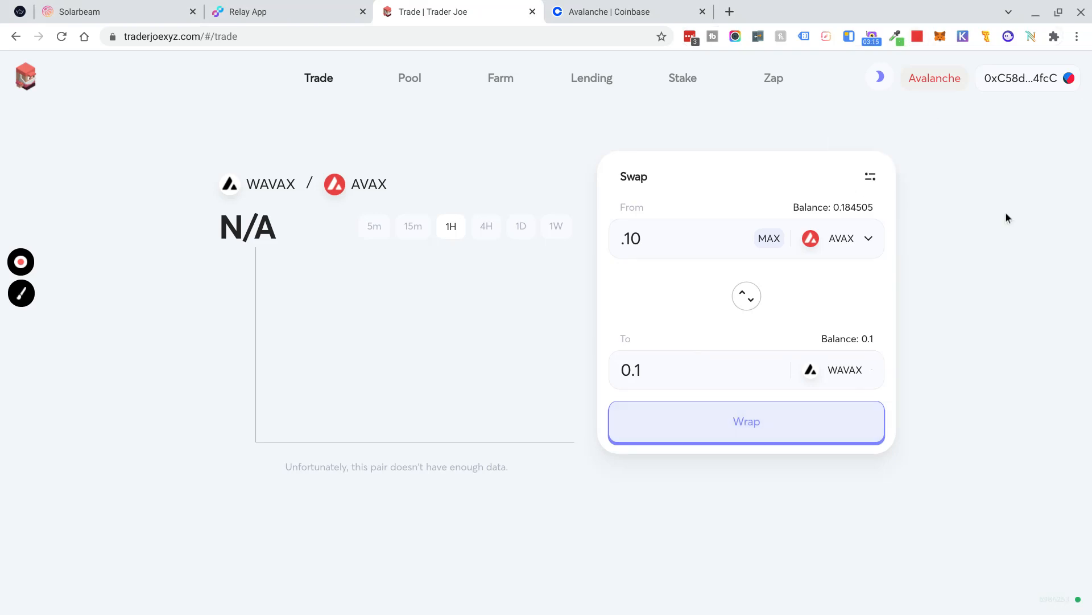
{"action": "mouse_move", "coordinate": [323, 28]}
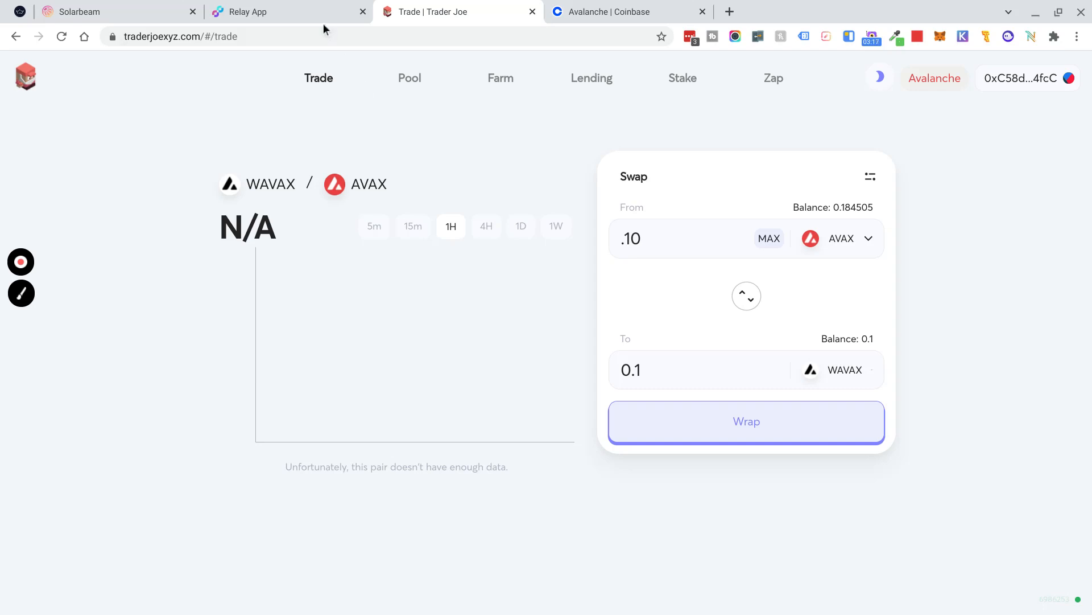
In the Relay bridge, select WAVAX as the asset and fill the MAX 0.1 balance.
{"action": "left_click", "coordinate": [290, 12]}
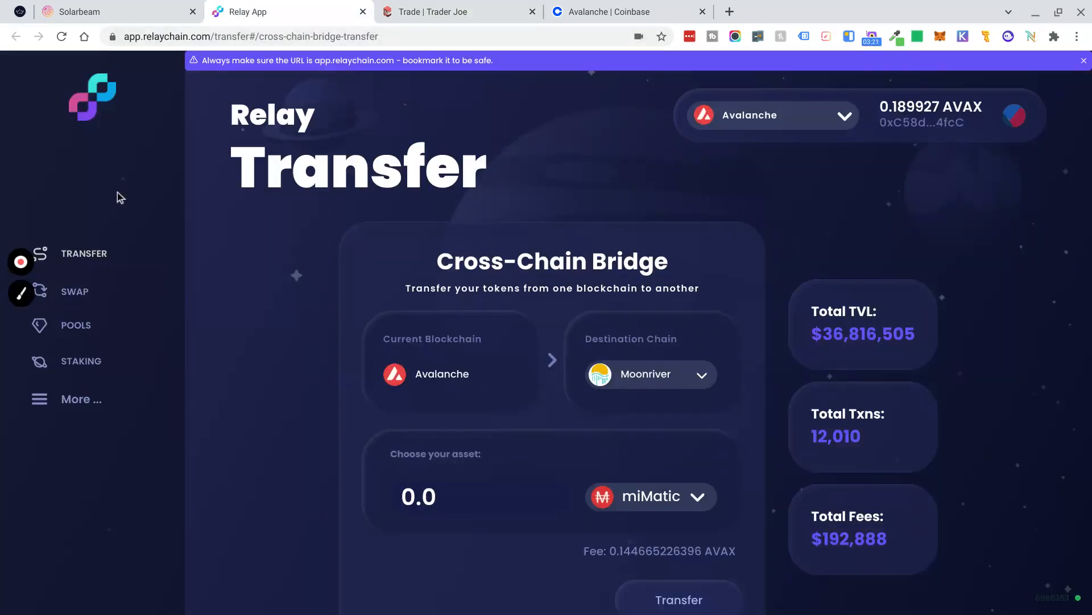
{"action": "mouse_move", "coordinate": [216, 204]}
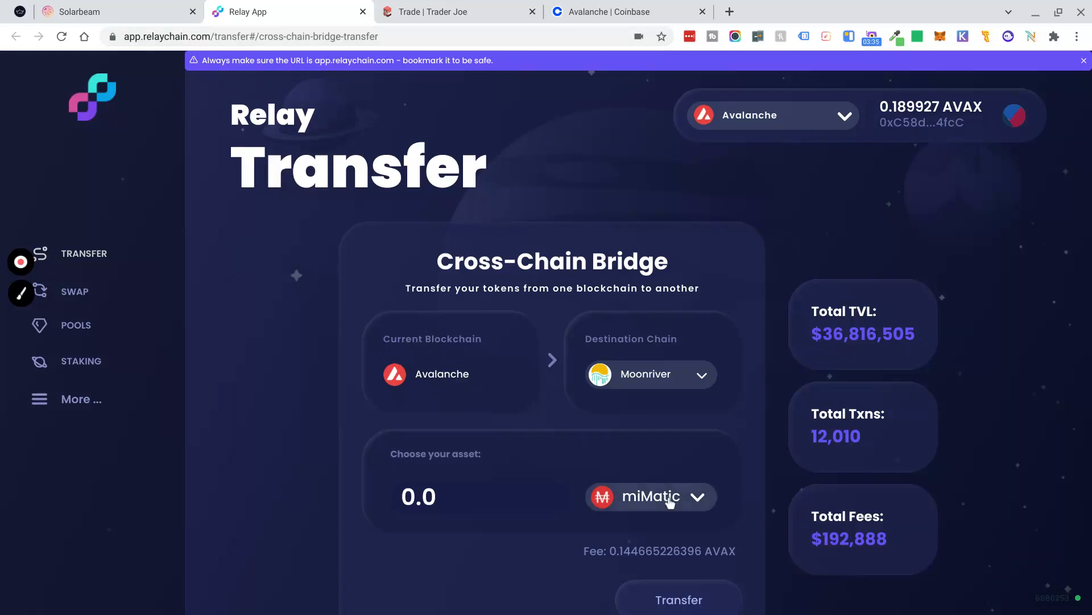
{"action": "left_click", "coordinate": [650, 496]}
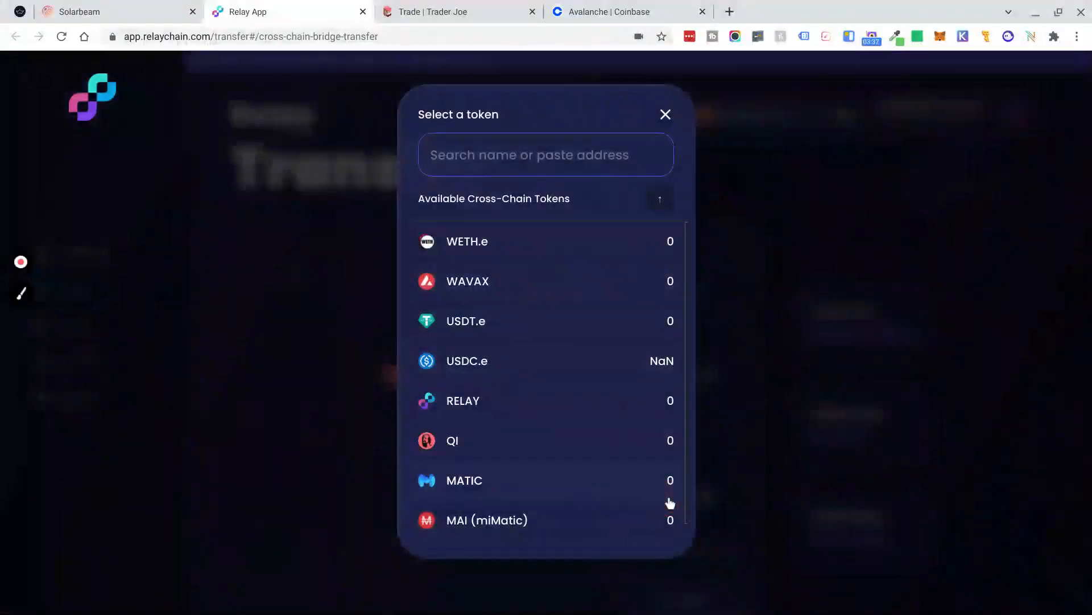
{"action": "left_click", "coordinate": [664, 113]}
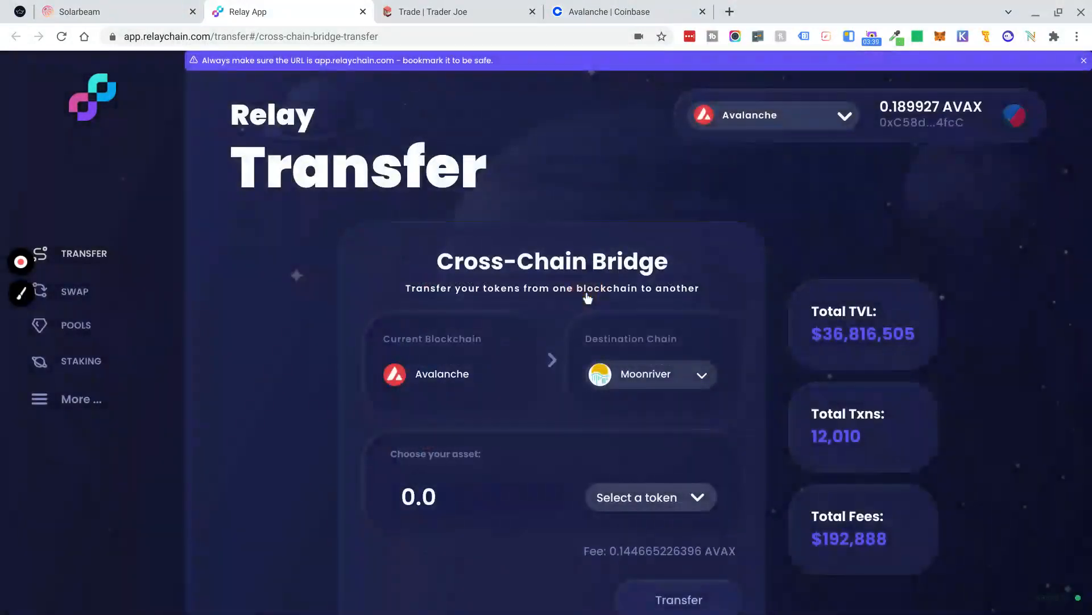
{"action": "left_click", "coordinate": [650, 497]}
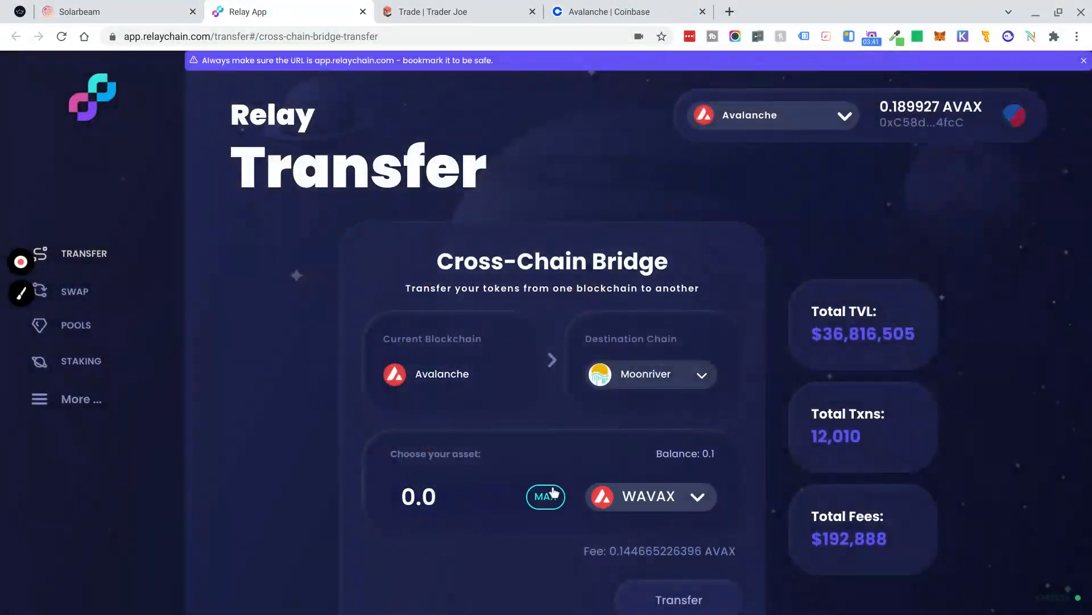
{"action": "left_click", "coordinate": [546, 496]}
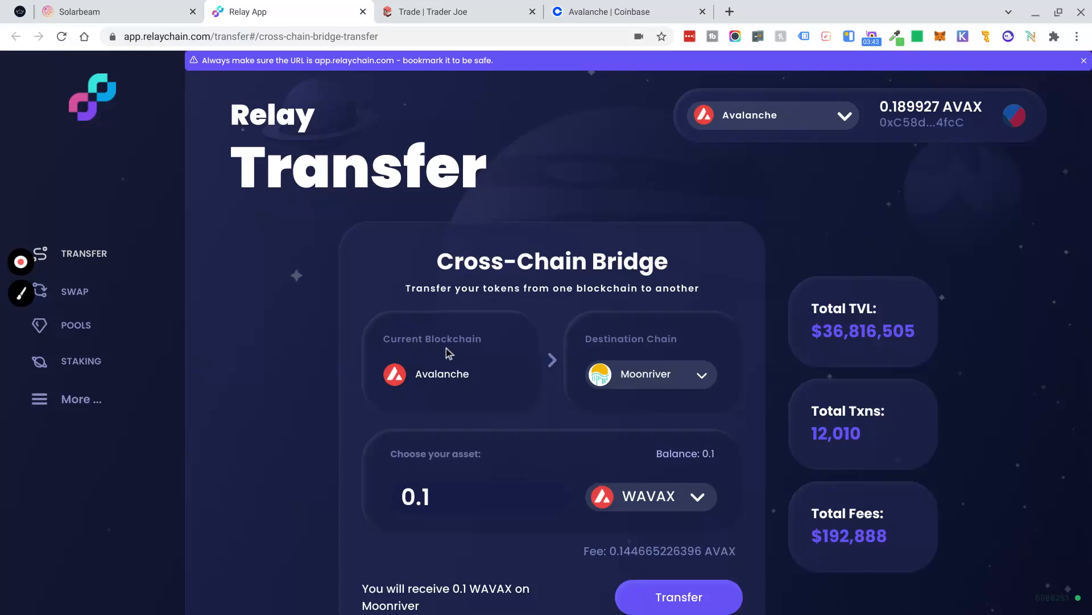
{"action": "scroll", "scroll_direction": "down", "scroll_amount": 3}
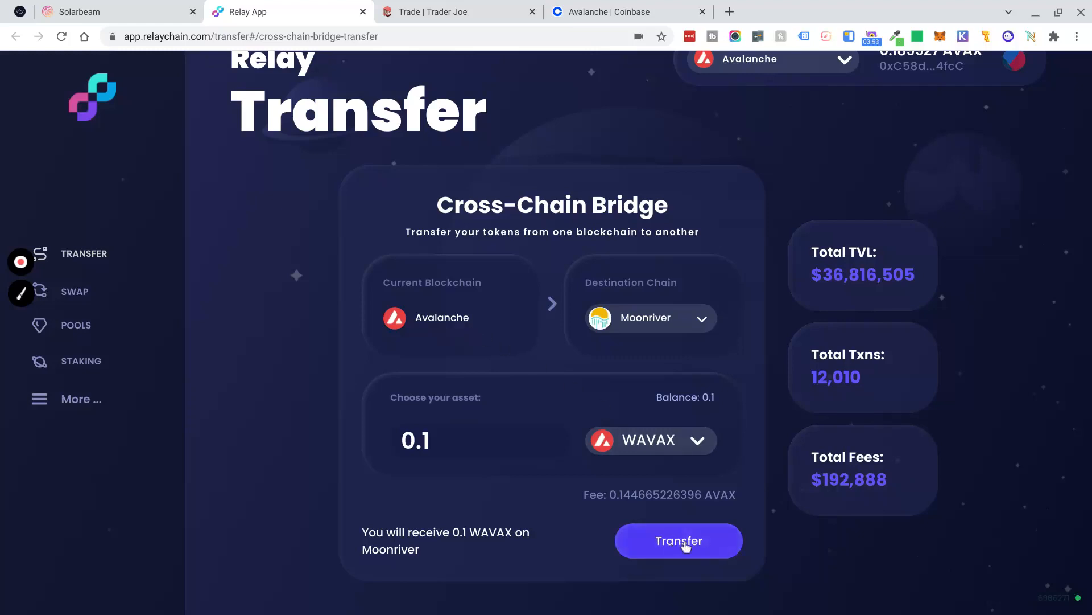
Start the 0.1 WAVAX transfer and approve the bridge's WAVAX spend in MetaMask.
{"action": "left_click", "coordinate": [679, 541]}
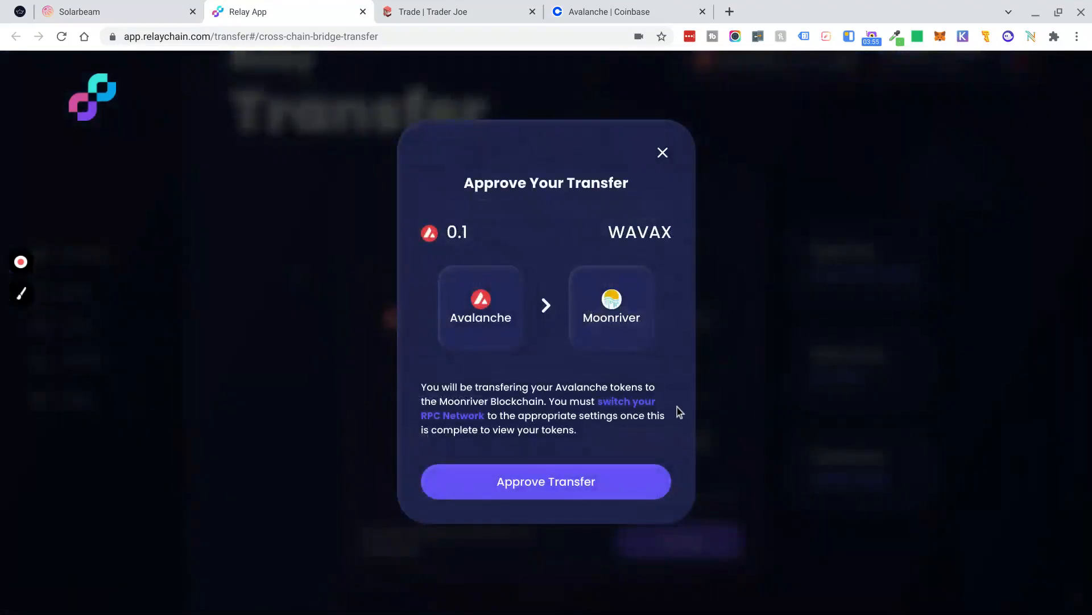
{"action": "left_click", "coordinate": [545, 480]}
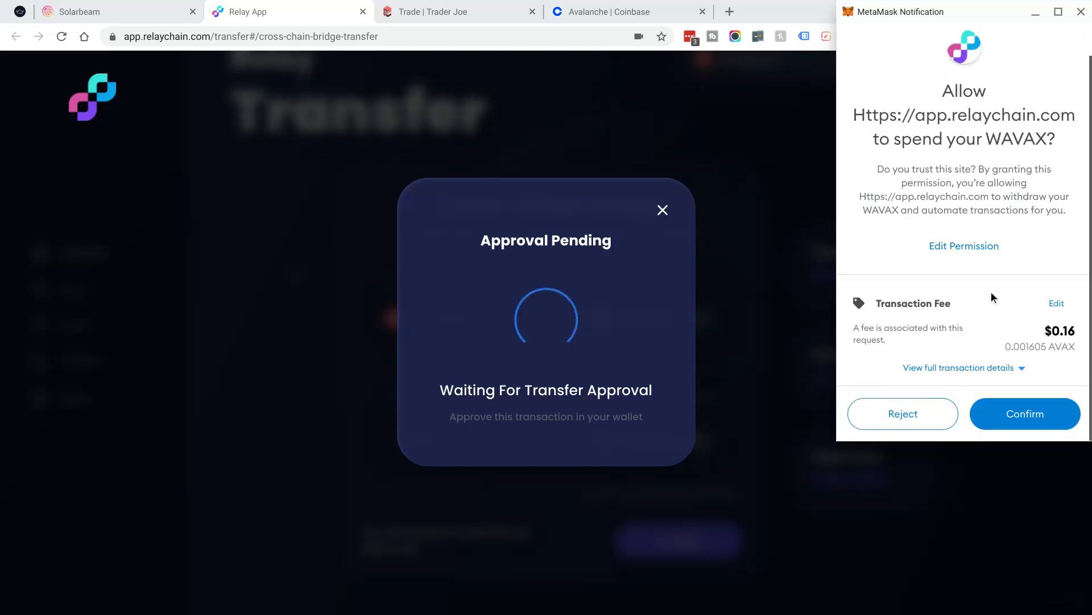
{"action": "left_click", "coordinate": [1025, 413]}
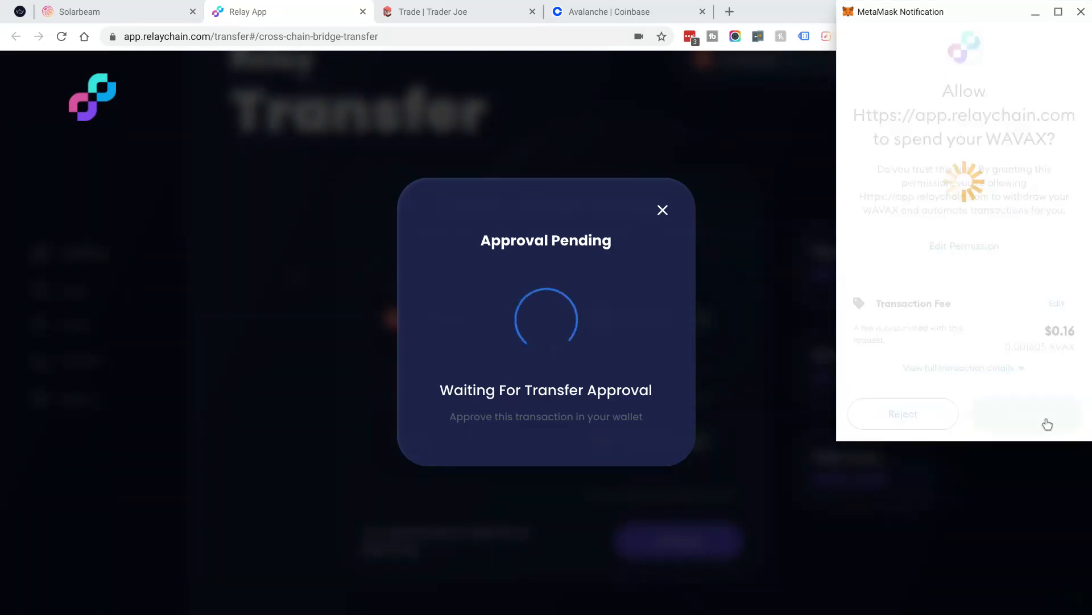
{"action": "left_click", "coordinate": [1028, 413]}
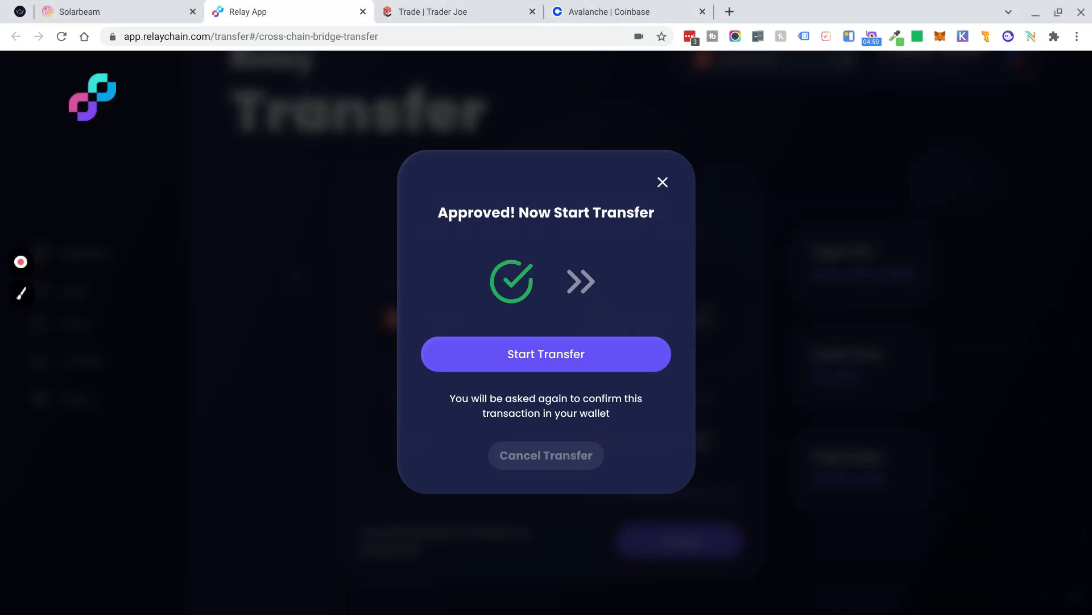
{"action": "mouse_move", "coordinate": [612, 314]}
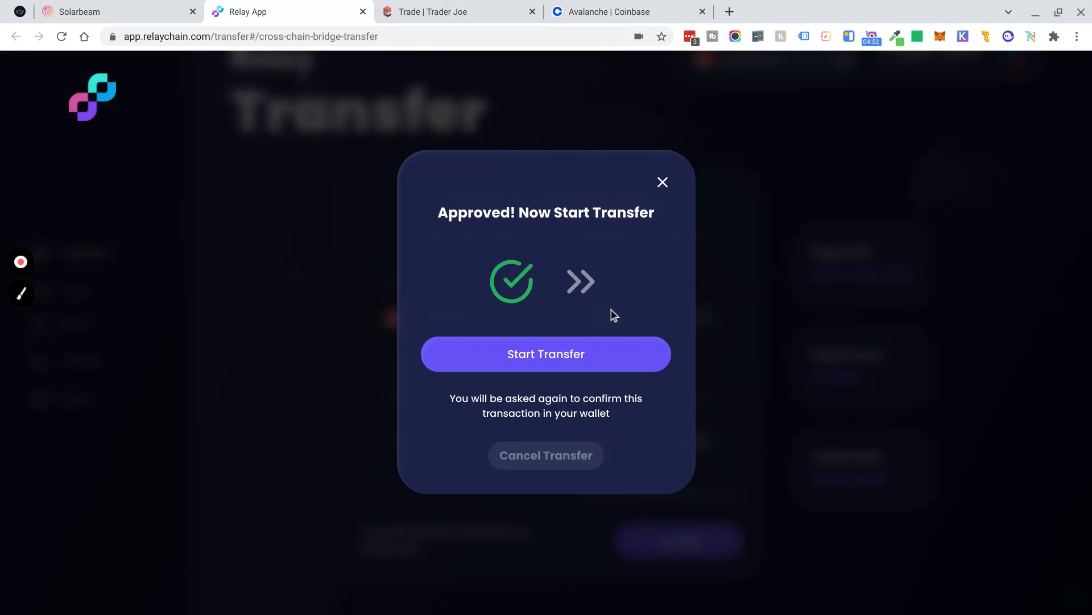
{"action": "mouse_move", "coordinate": [610, 312]}
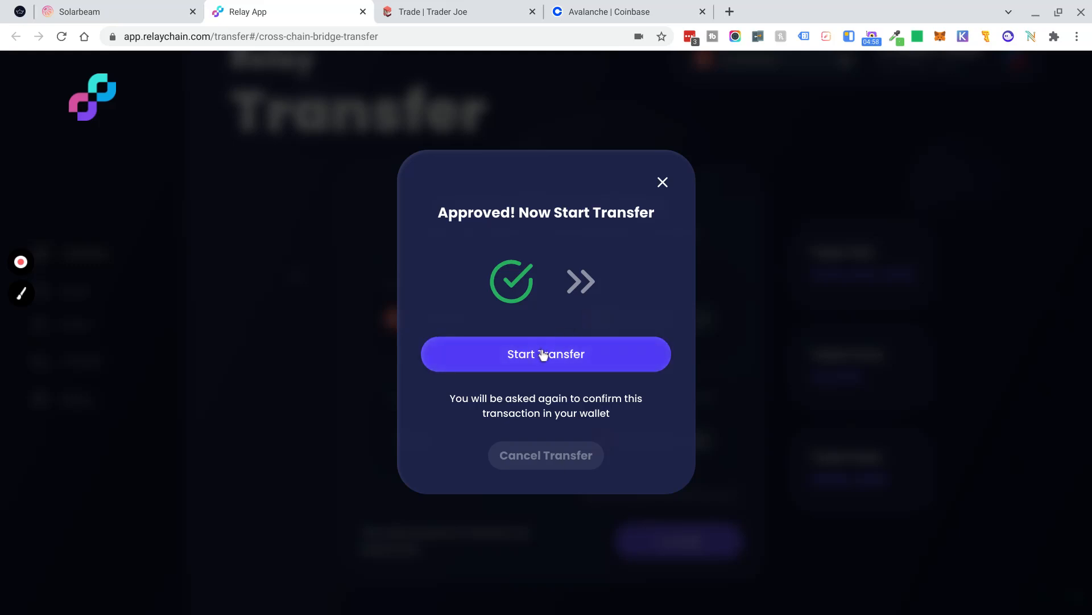
Submit the approved bridge transfer to Moonriver and confirm it in MetaMask.
{"action": "left_click", "coordinate": [545, 354]}
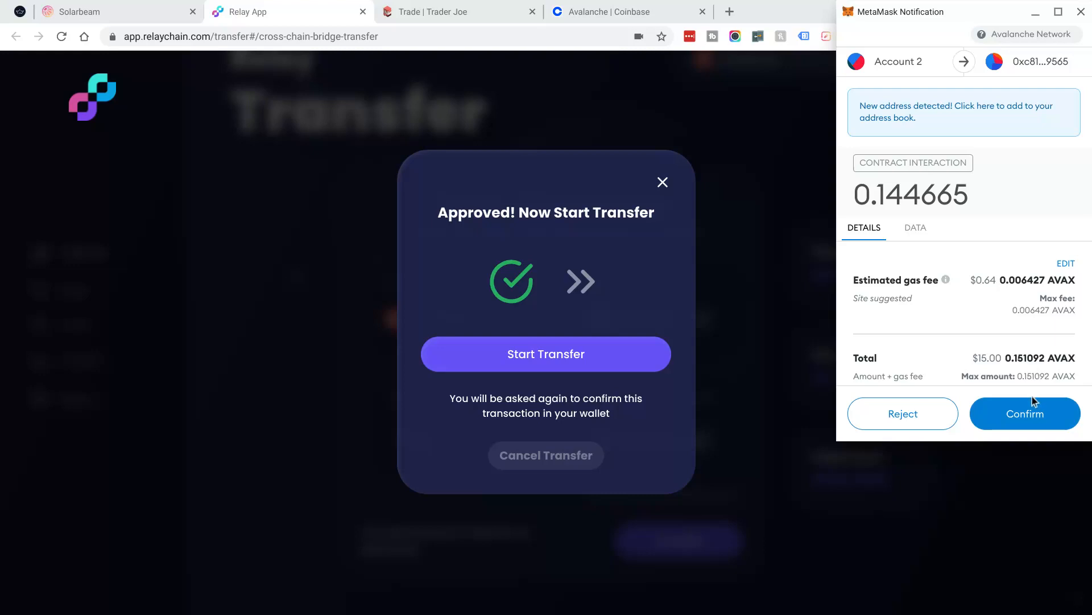
{"action": "left_click", "coordinate": [1024, 413]}
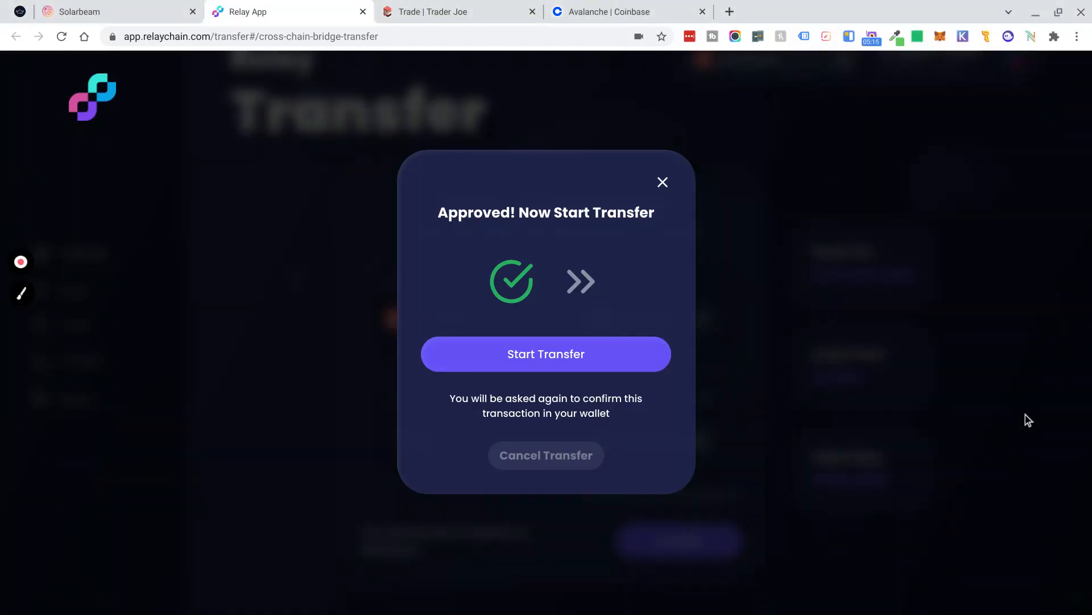
{"action": "left_click", "coordinate": [940, 36]}
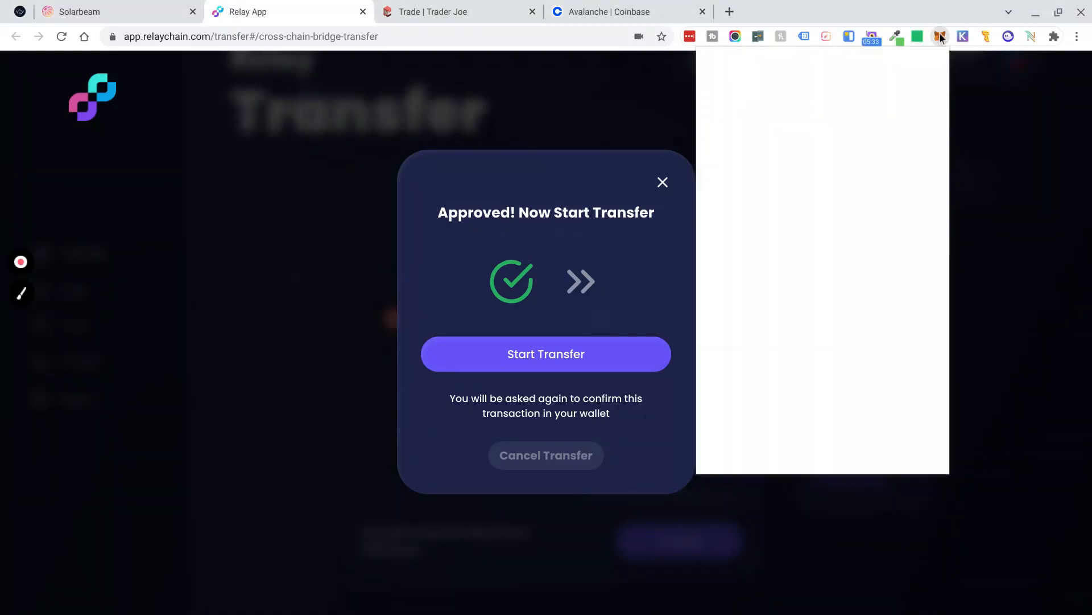
{"action": "left_click", "coordinate": [545, 353]}
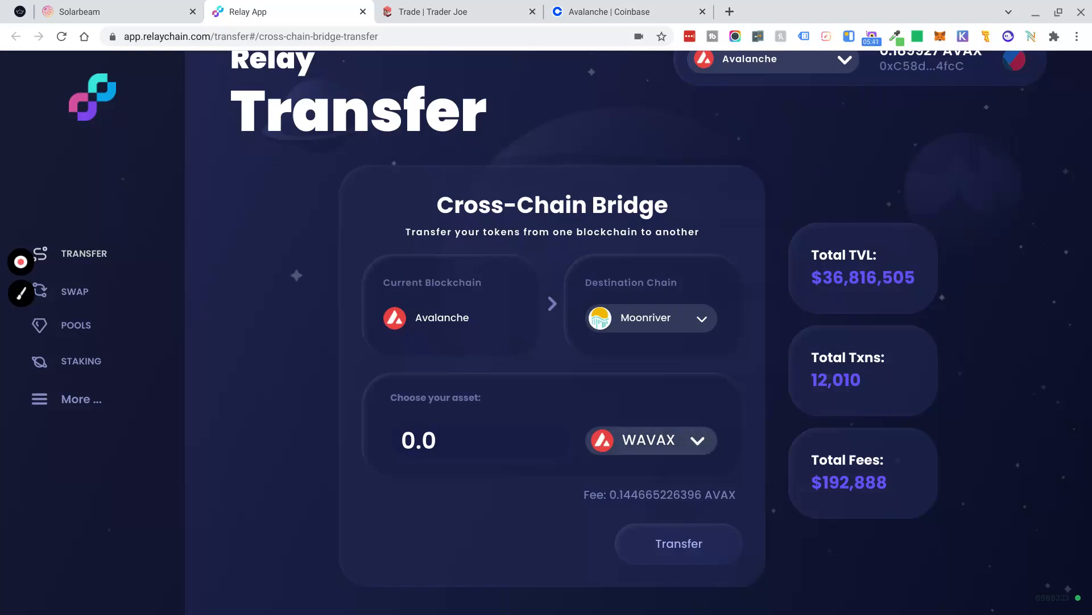
{"action": "mouse_move", "coordinate": [812, 173]}
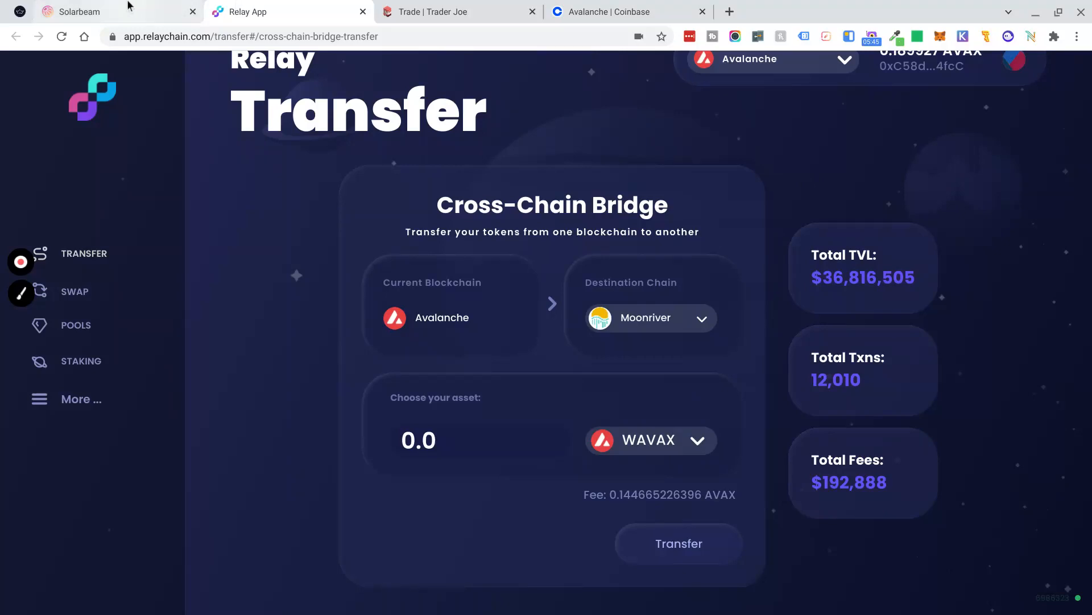
Switch to Solarbeam and change the MetaMask network to Moonriver.
{"action": "left_click", "coordinate": [98, 11]}
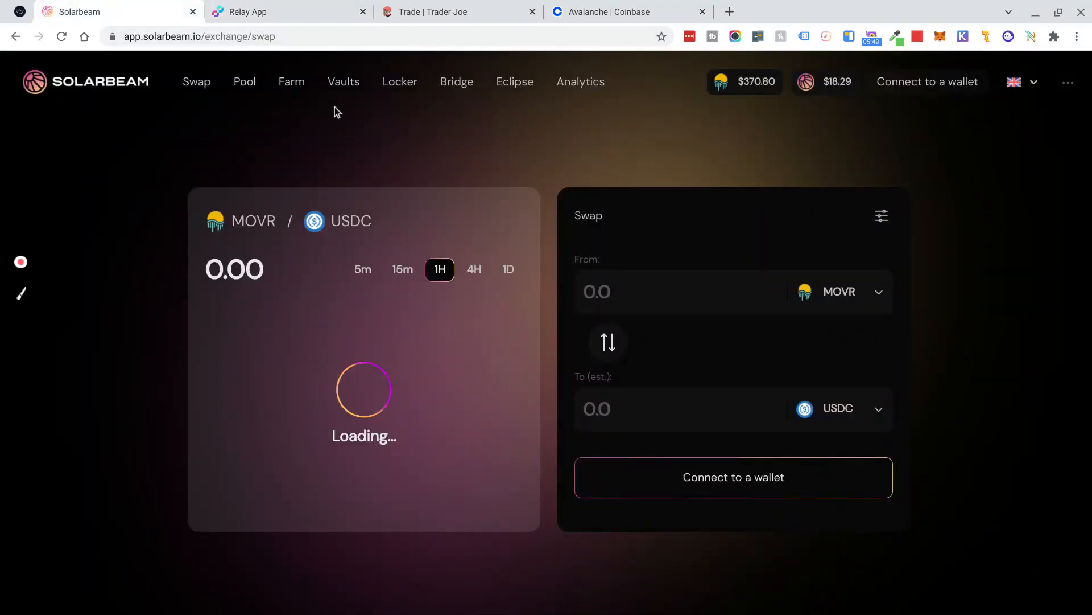
{"action": "mouse_move", "coordinate": [292, 82]}
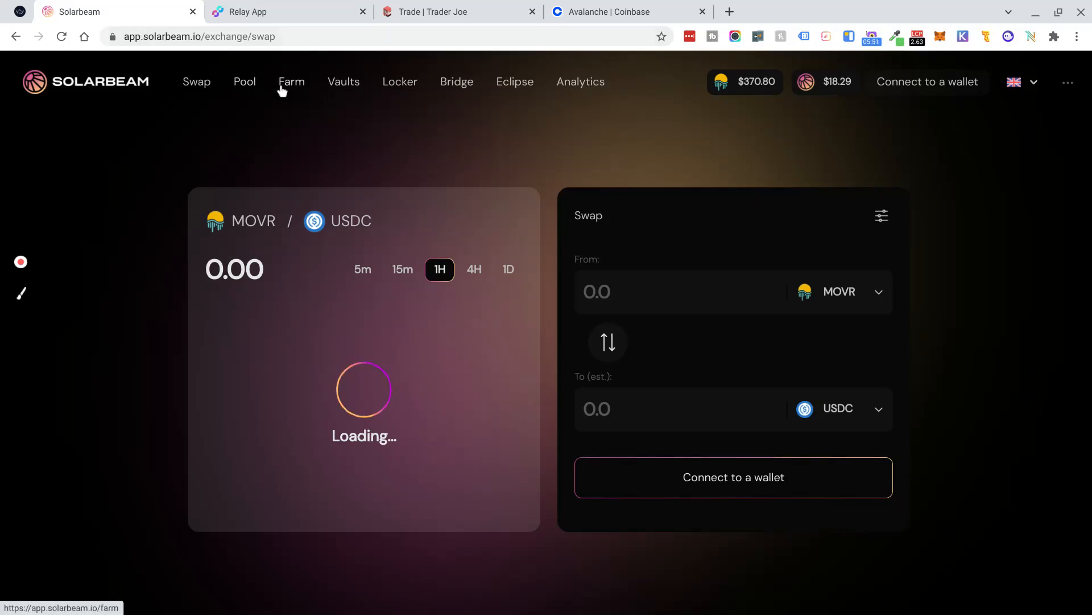
{"action": "mouse_move", "coordinate": [396, 138]}
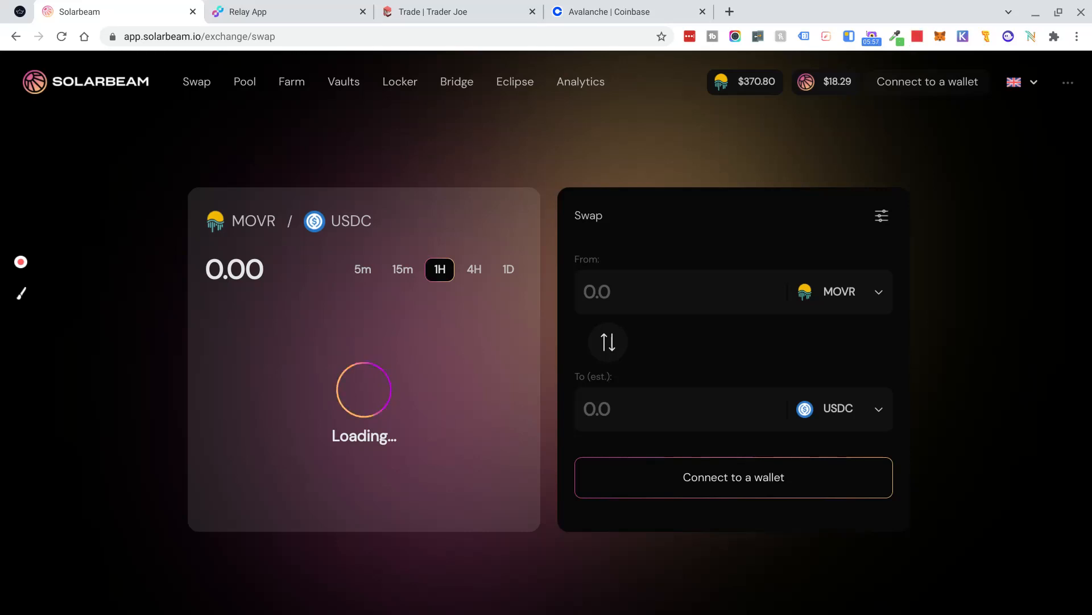
{"action": "mouse_move", "coordinate": [854, 200]}
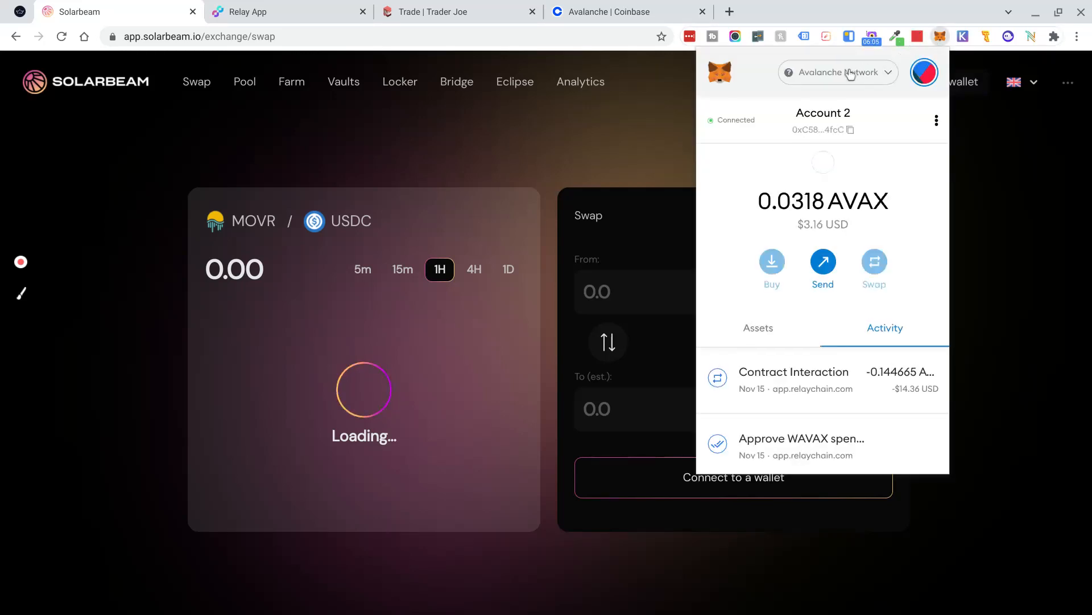
{"action": "left_click", "coordinate": [839, 72]}
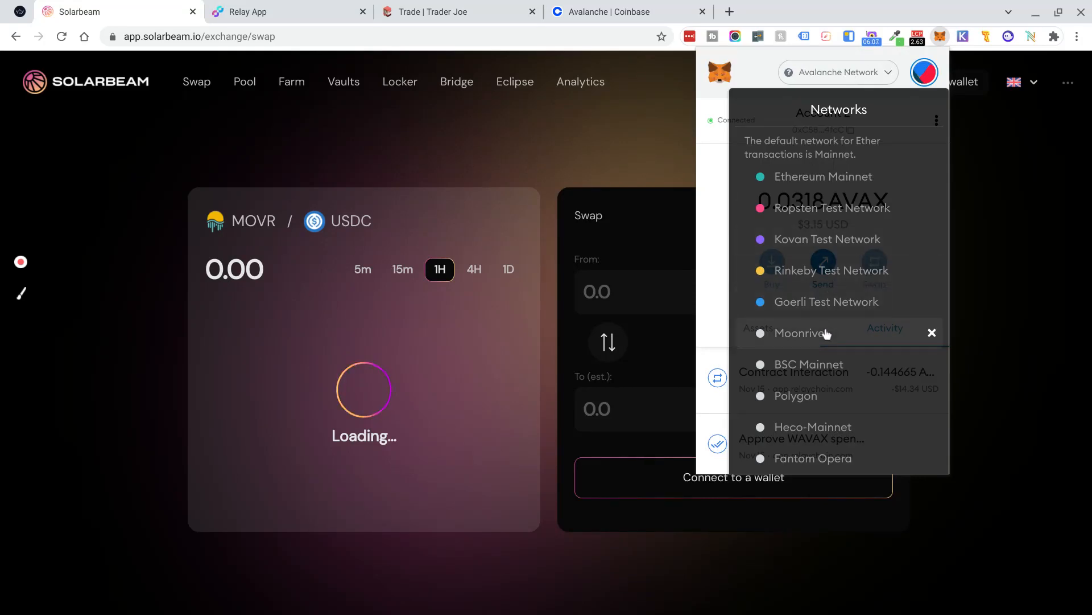
{"action": "left_click", "coordinate": [801, 332]}
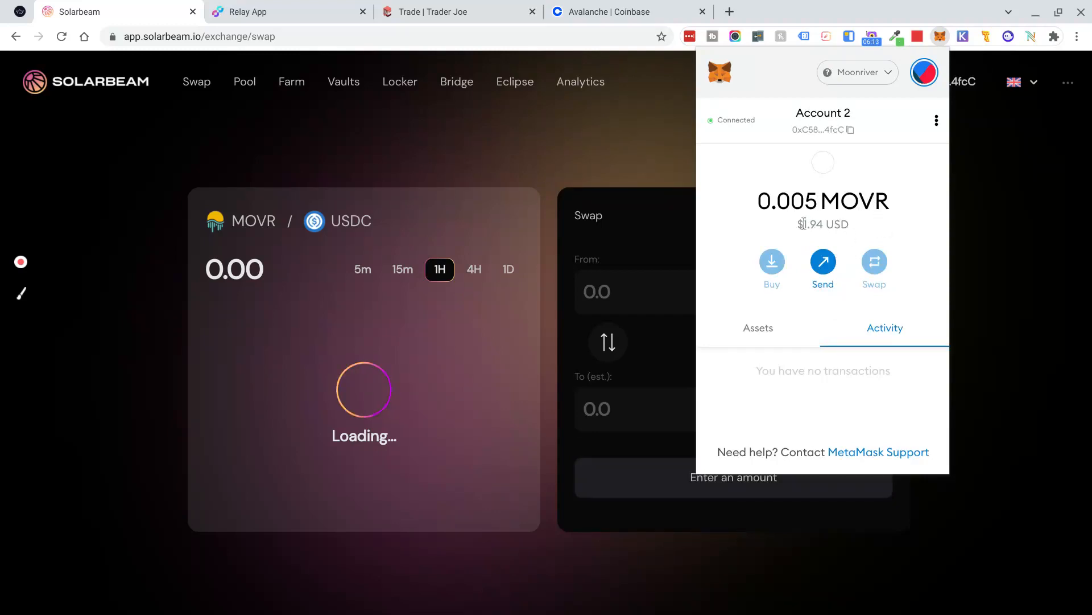
{"action": "left_click", "coordinate": [758, 328]}
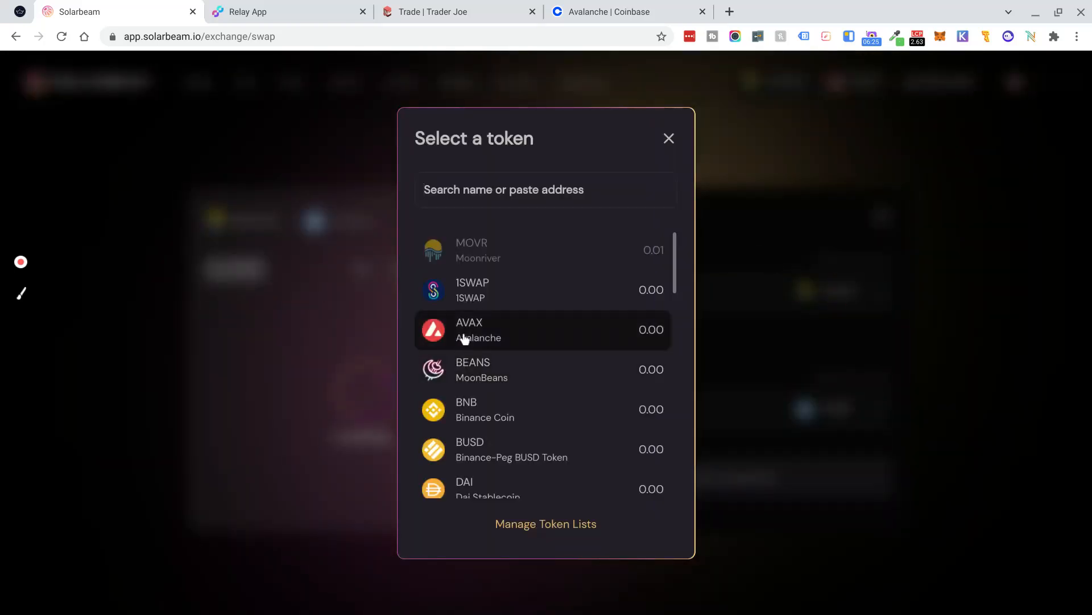
Select AVAX to swap for MOVR and check the wallet's 0.005 MOVR balance.
{"action": "left_click", "coordinate": [489, 330]}
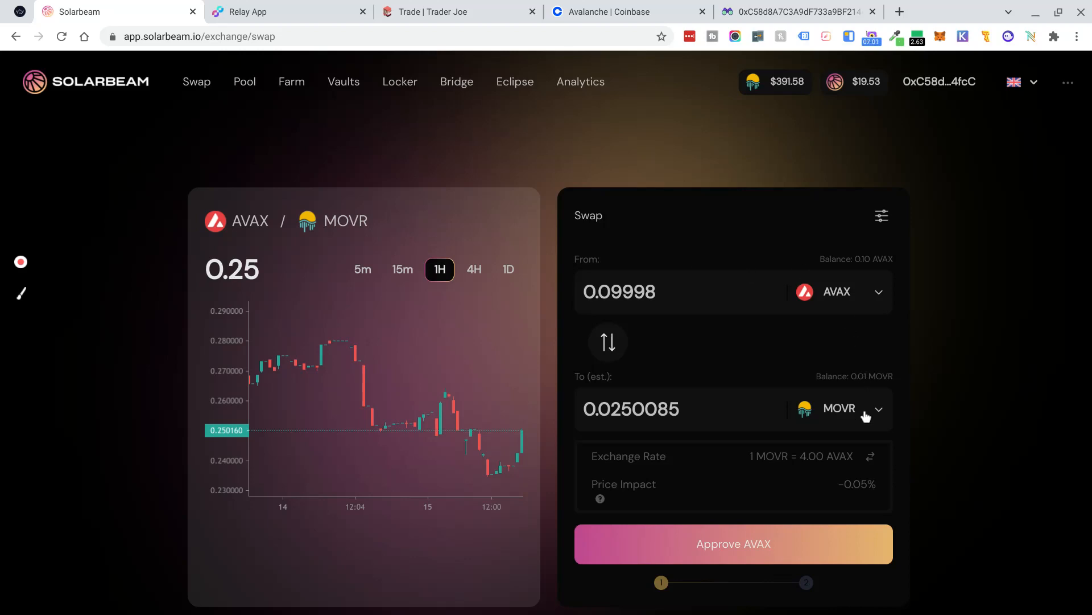
{"action": "mouse_move", "coordinate": [886, 412]}
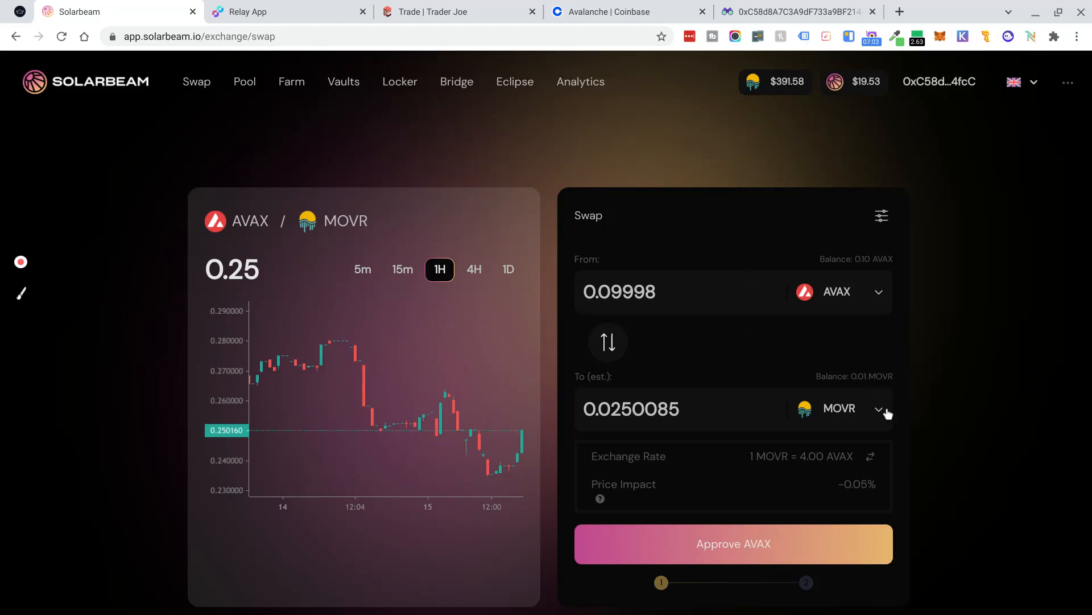
{"action": "mouse_move", "coordinate": [924, 145]}
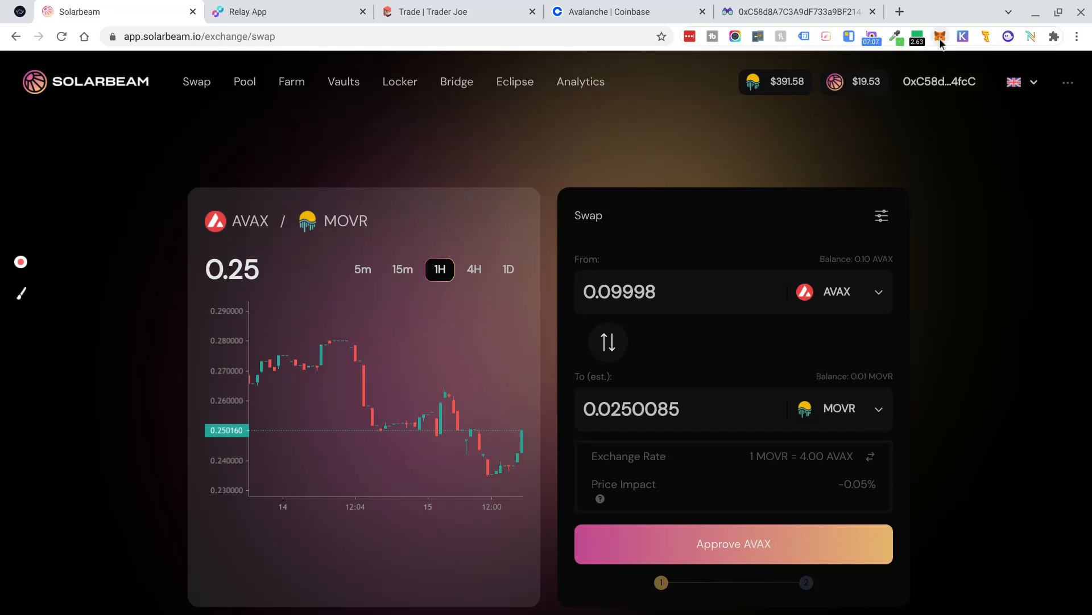
{"action": "left_click", "coordinate": [940, 37]}
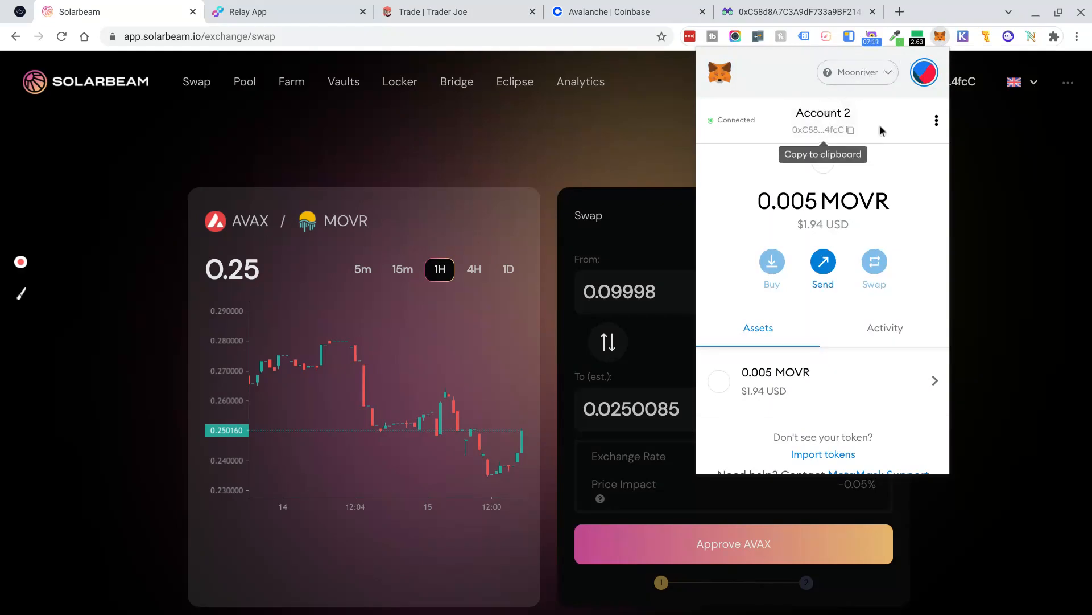
{"action": "mouse_move", "coordinate": [823, 157]}
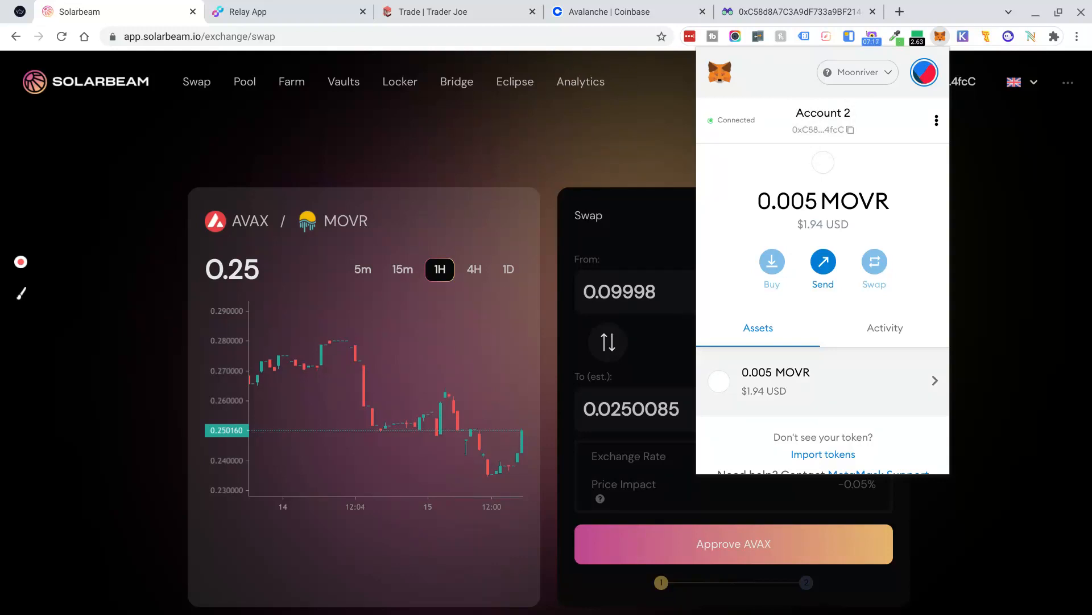
{"action": "mouse_move", "coordinate": [850, 414]}
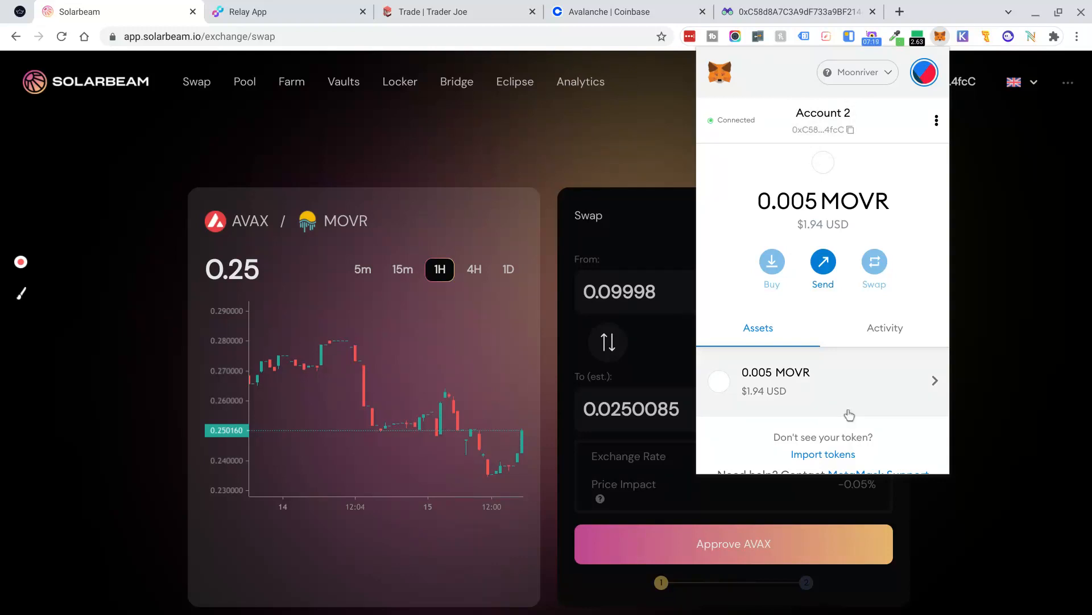
{"action": "mouse_move", "coordinate": [1030, 316]}
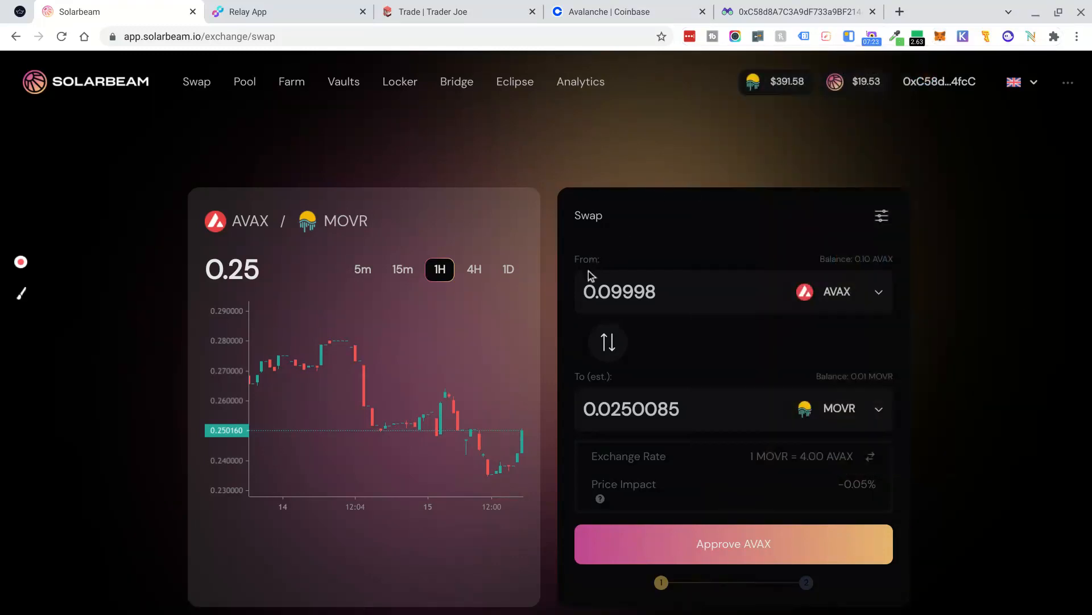
{"action": "mouse_move", "coordinate": [867, 413]}
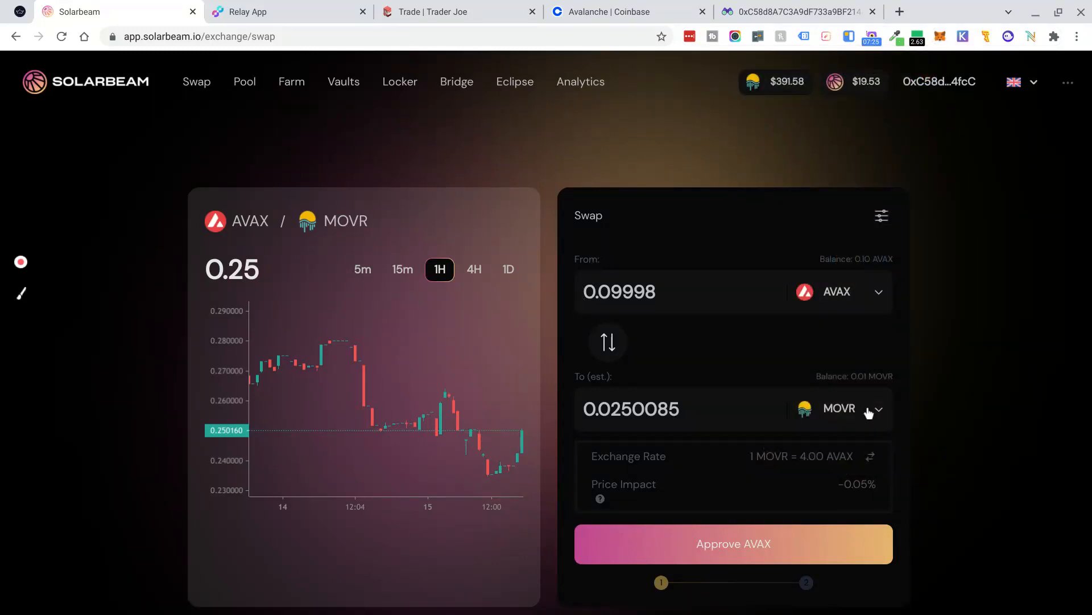
{"action": "mouse_move", "coordinate": [843, 321]}
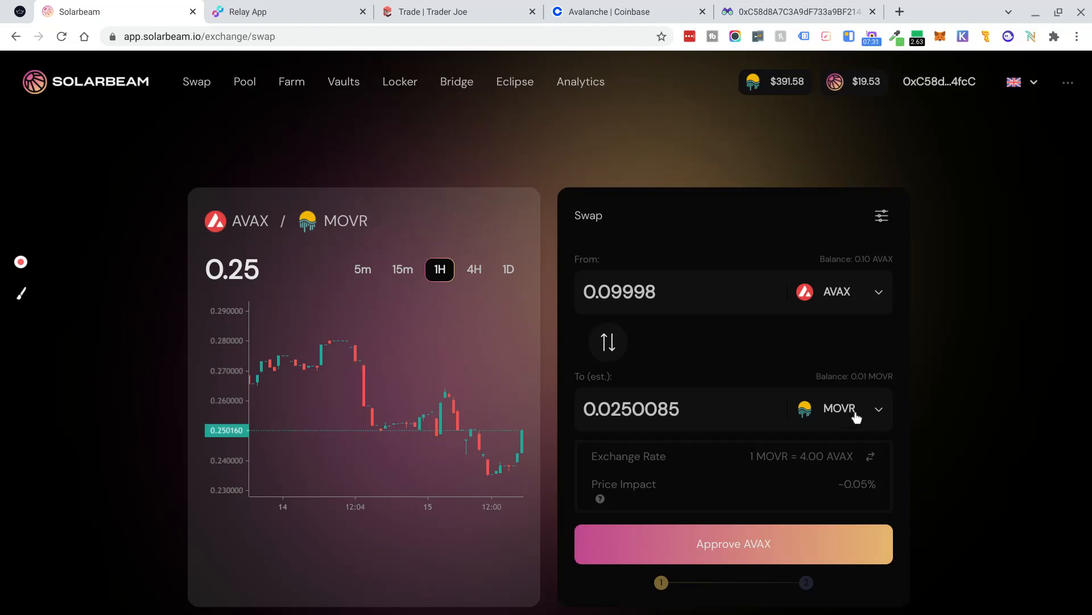
{"action": "mouse_move", "coordinate": [854, 416]}
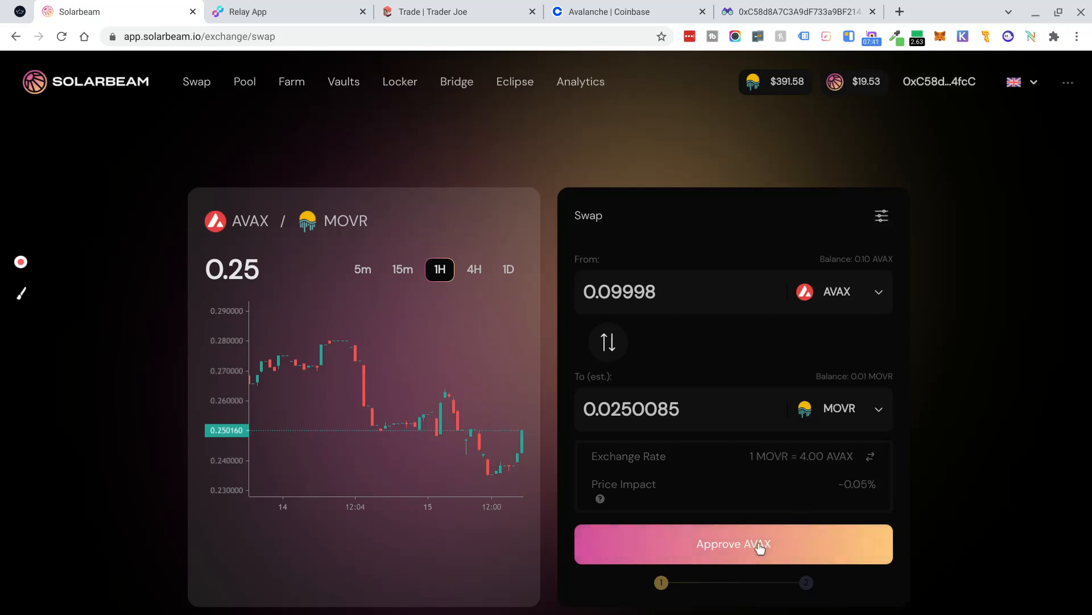
Approve Solarbeam to spend the AVAX and confirm in MetaMask.
{"action": "left_click", "coordinate": [733, 544]}
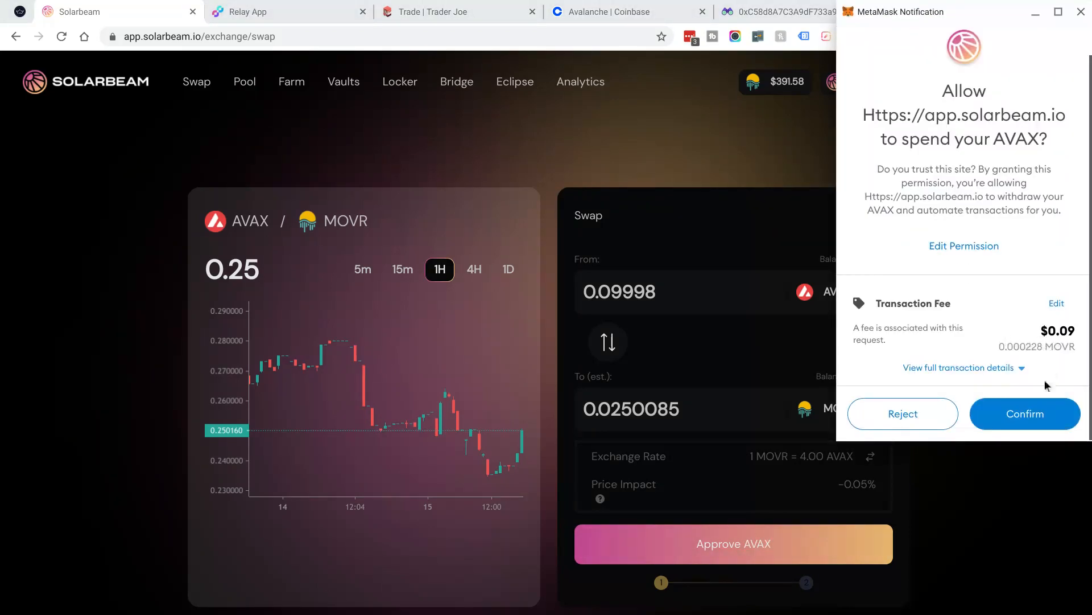
{"action": "left_click", "coordinate": [1024, 413]}
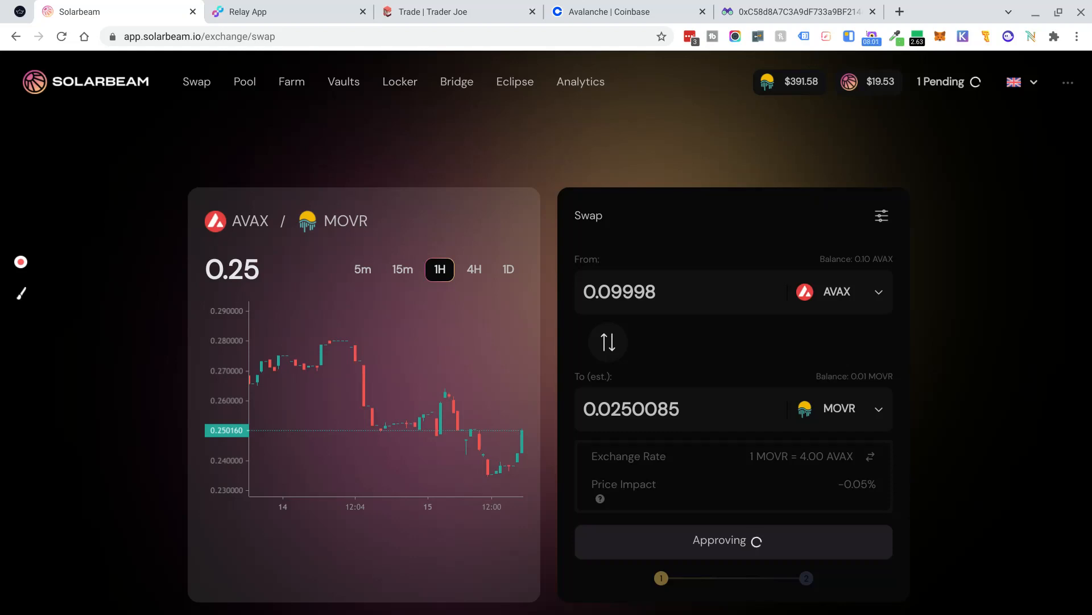
{"action": "mouse_move", "coordinate": [30, 253]}
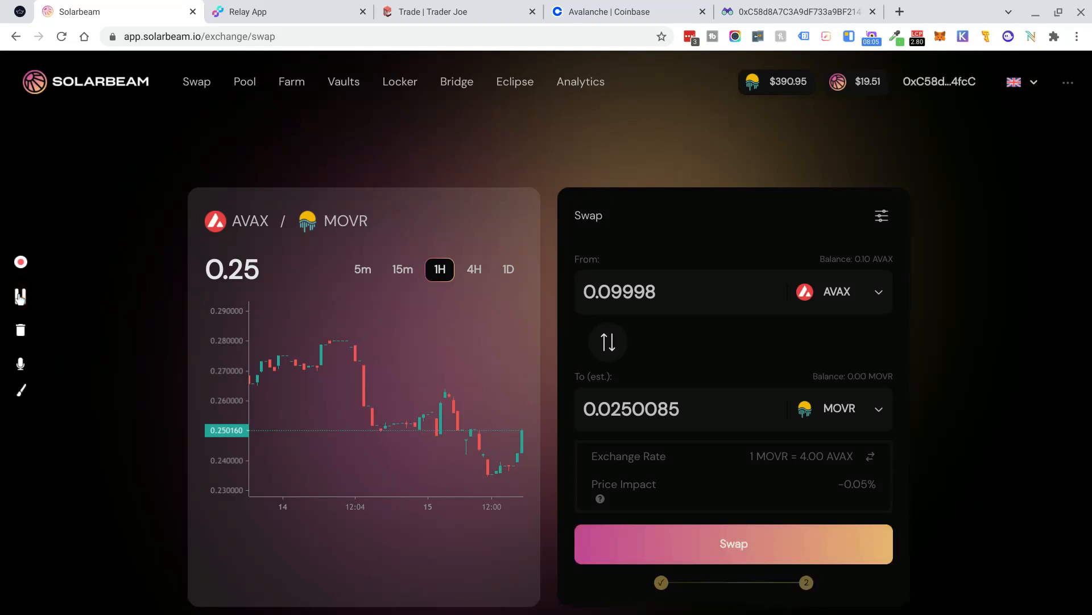
{"action": "left_click", "coordinate": [21, 296]}
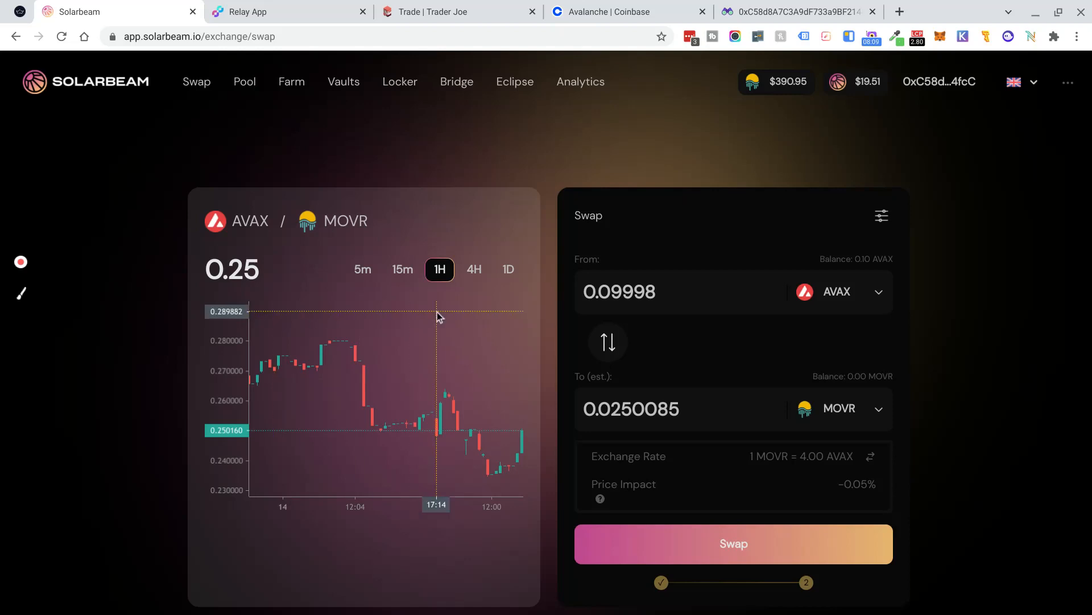
{"action": "mouse_move", "coordinate": [827, 286]}
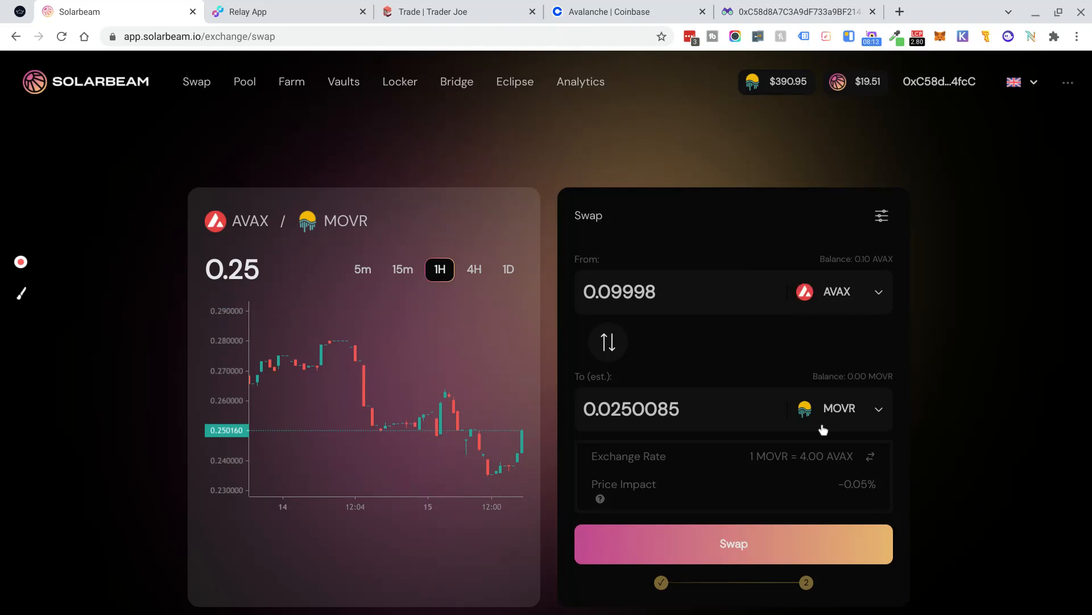
Start and confirm the 0.10 AVAX to 0.03 MOVR swap on Solarbeam.
{"action": "left_click", "coordinate": [733, 544]}
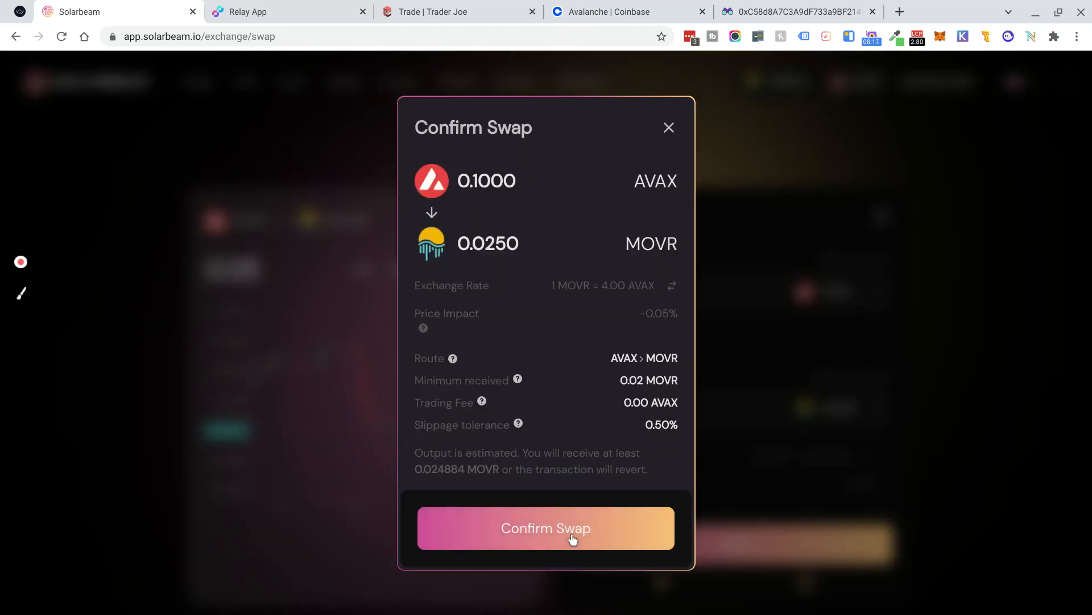
{"action": "left_click", "coordinate": [545, 527]}
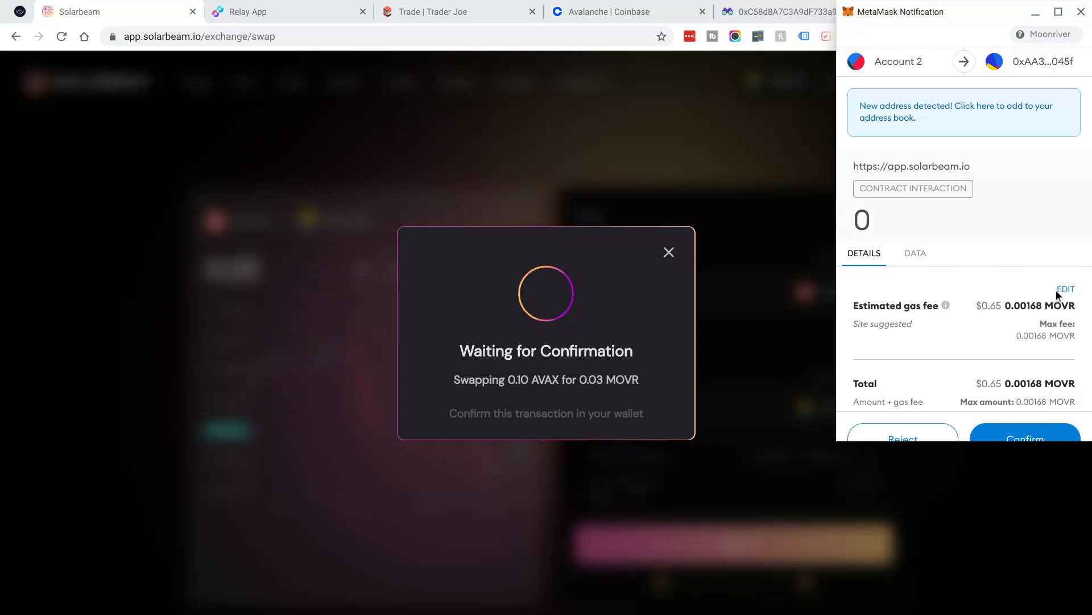
Raise the MetaMask gas price to 3.5 GWEI and save it.
{"action": "left_click", "coordinate": [1066, 289]}
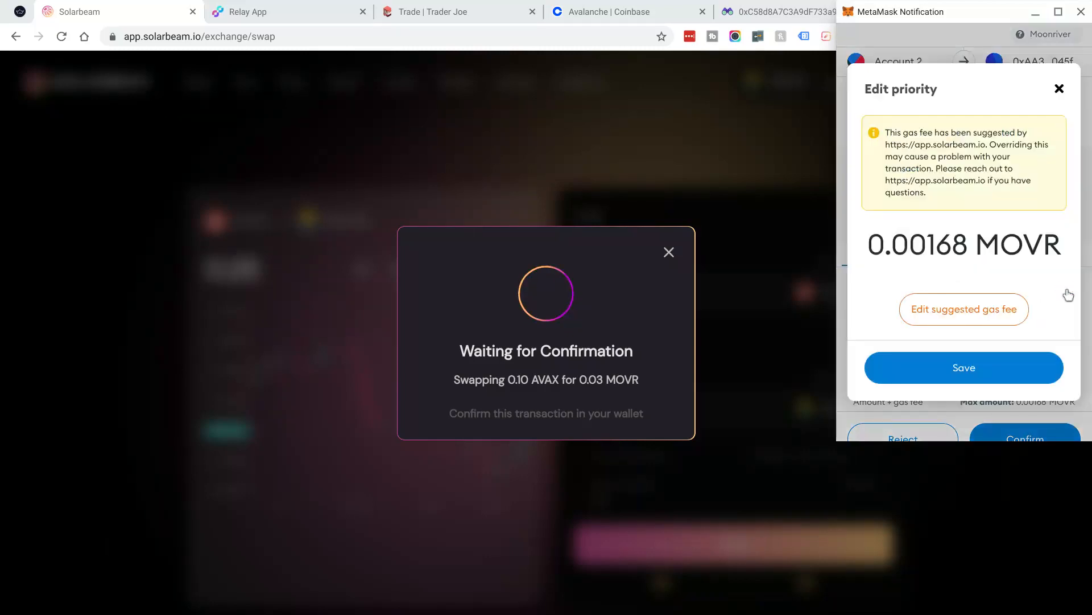
{"action": "left_click", "coordinate": [964, 308]}
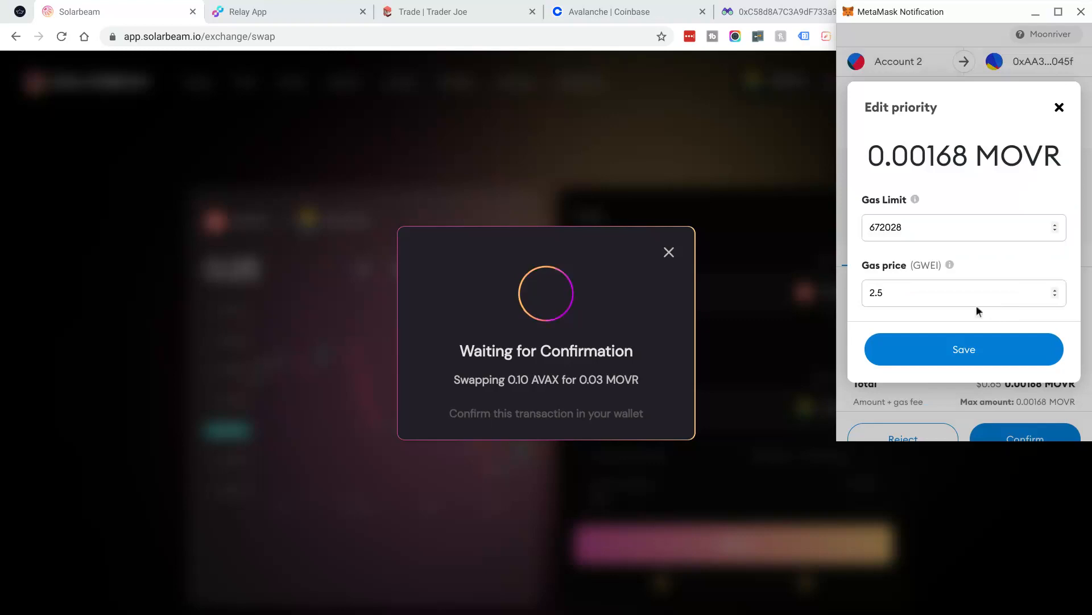
{"action": "left_click", "coordinate": [964, 293]}
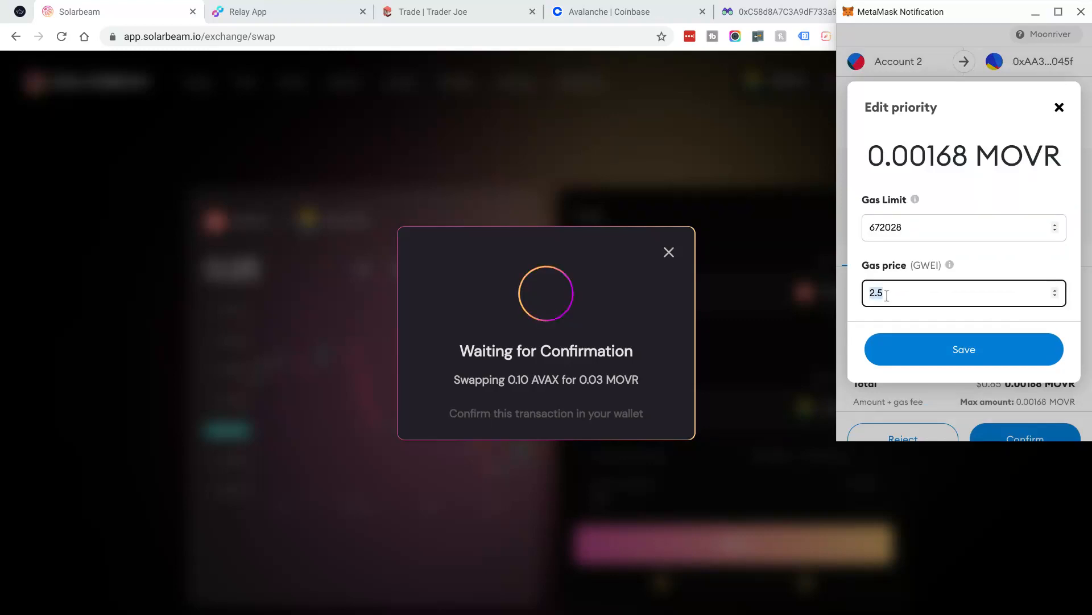
{"action": "type", "text": "3"}
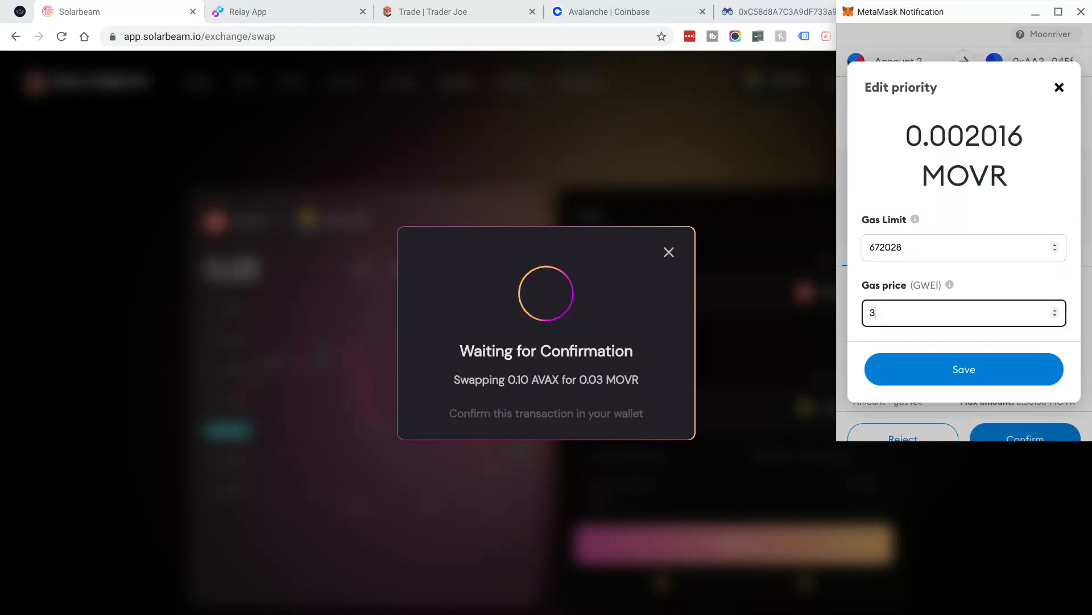
{"action": "type", "text": ".5"}
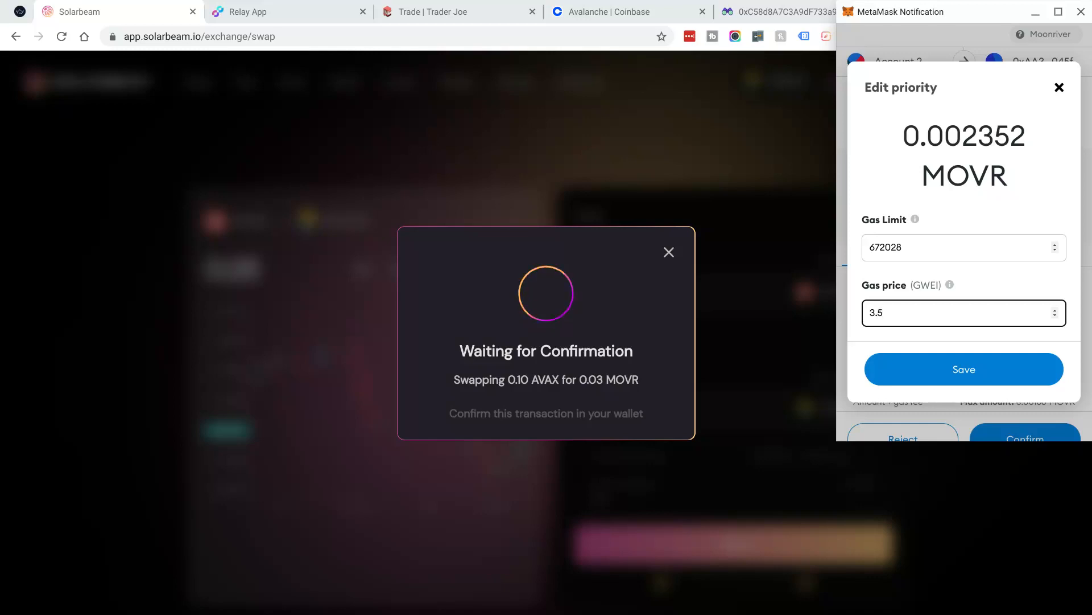
{"action": "left_click", "coordinate": [964, 368]}
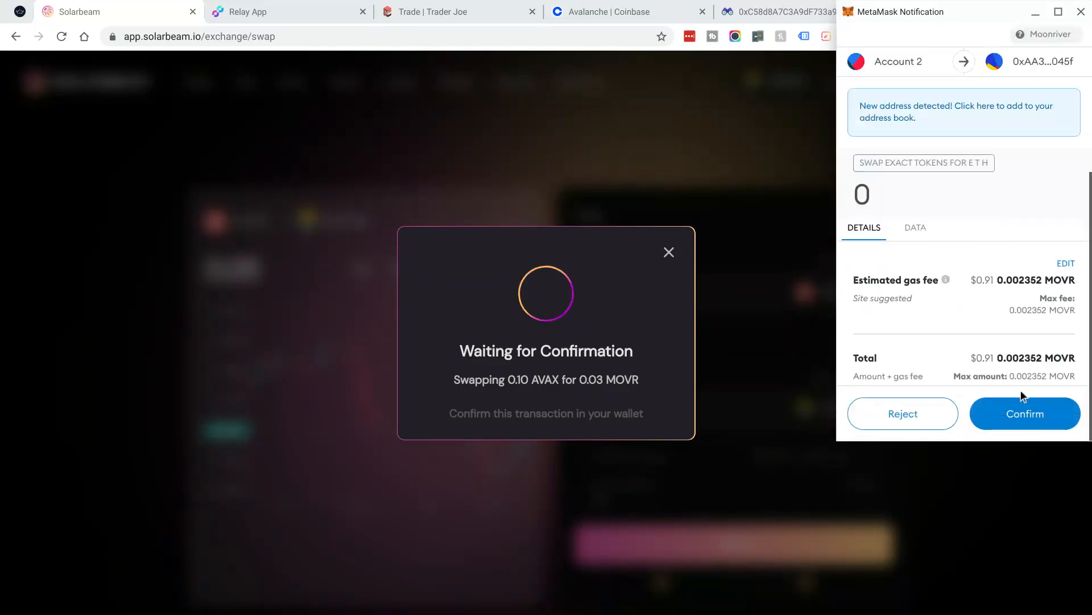
Confirm the AVAX-to-MOVR swap in MetaMask and verify the wallet holds 0.0295 MOVR.
{"action": "left_click", "coordinate": [1024, 413]}
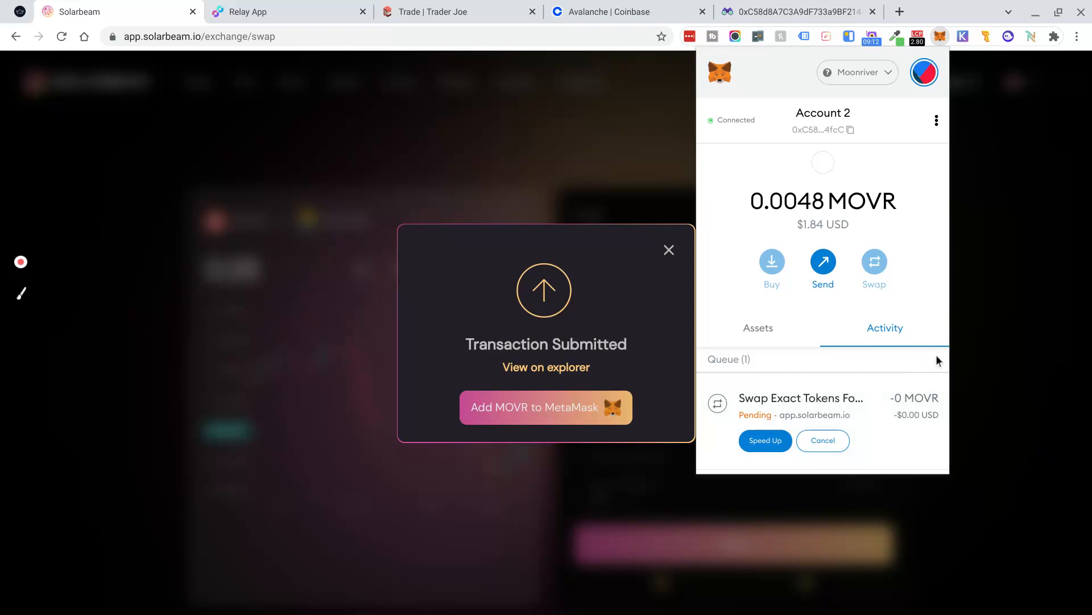
{"action": "mouse_move", "coordinate": [1057, 325]}
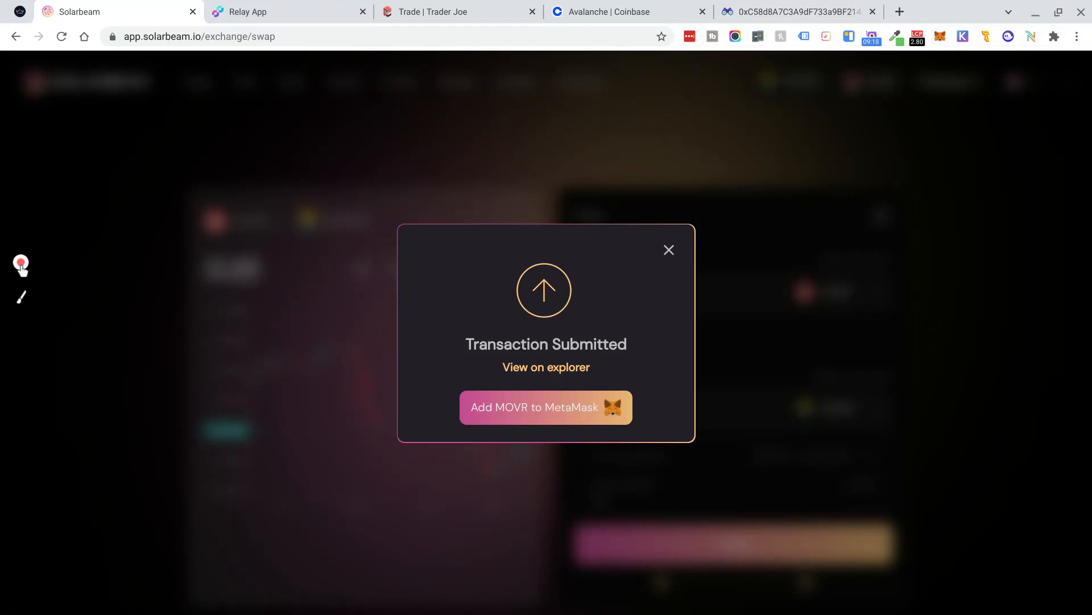
{"action": "left_click", "coordinate": [668, 249]}
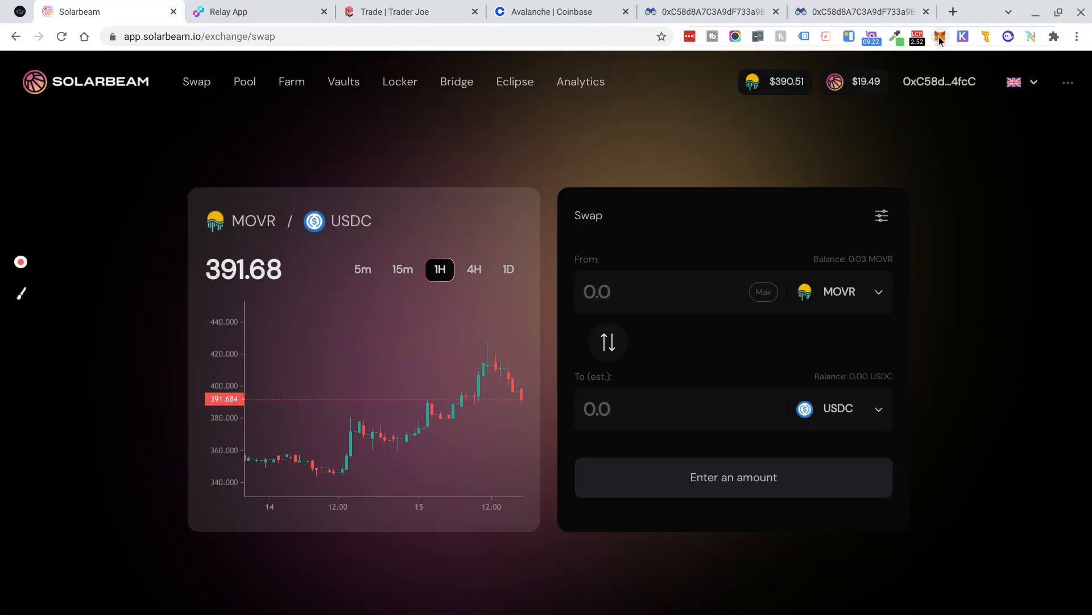
{"action": "left_click", "coordinate": [940, 36]}
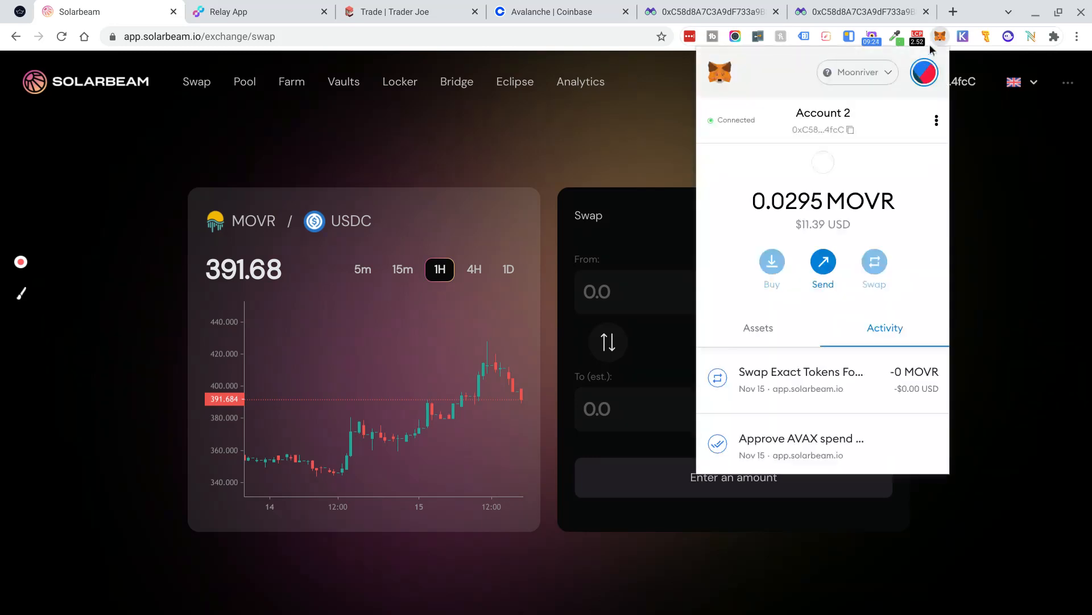